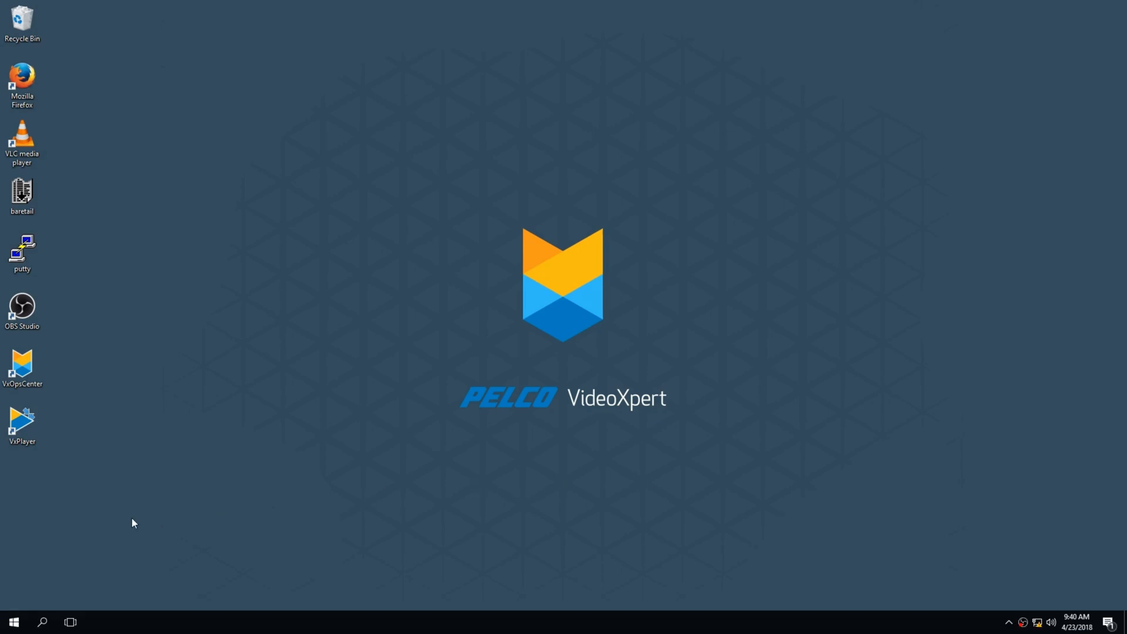
Search the Start menu for netplwiz to launch the User Accounts tool
{"action": "left_click", "coordinate": [14, 622]}
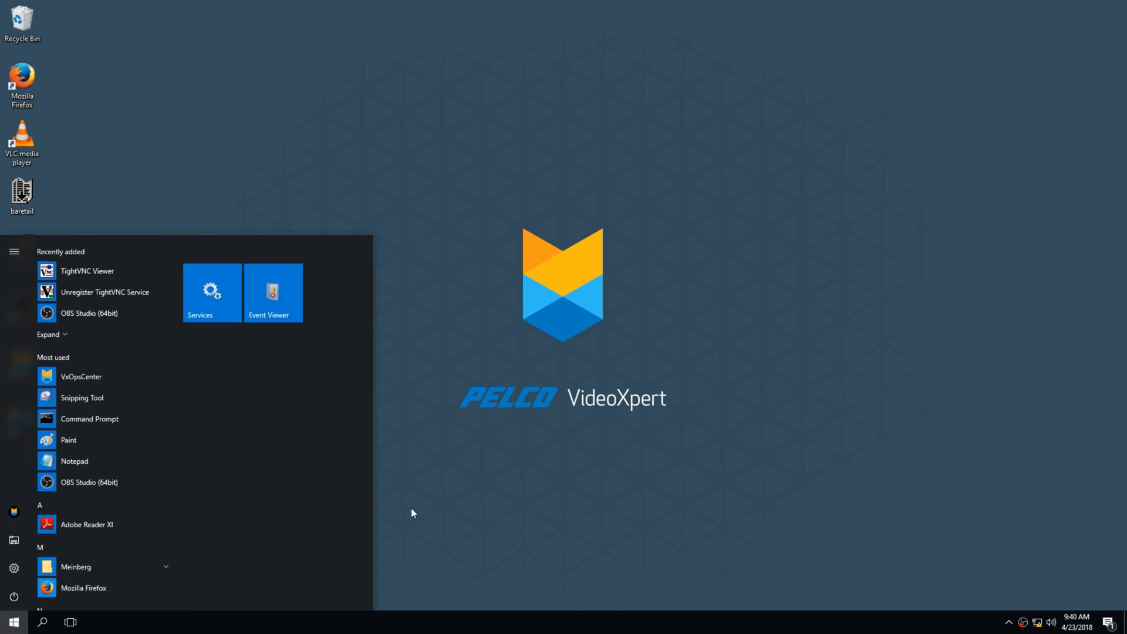
{"action": "type", "text": "net"}
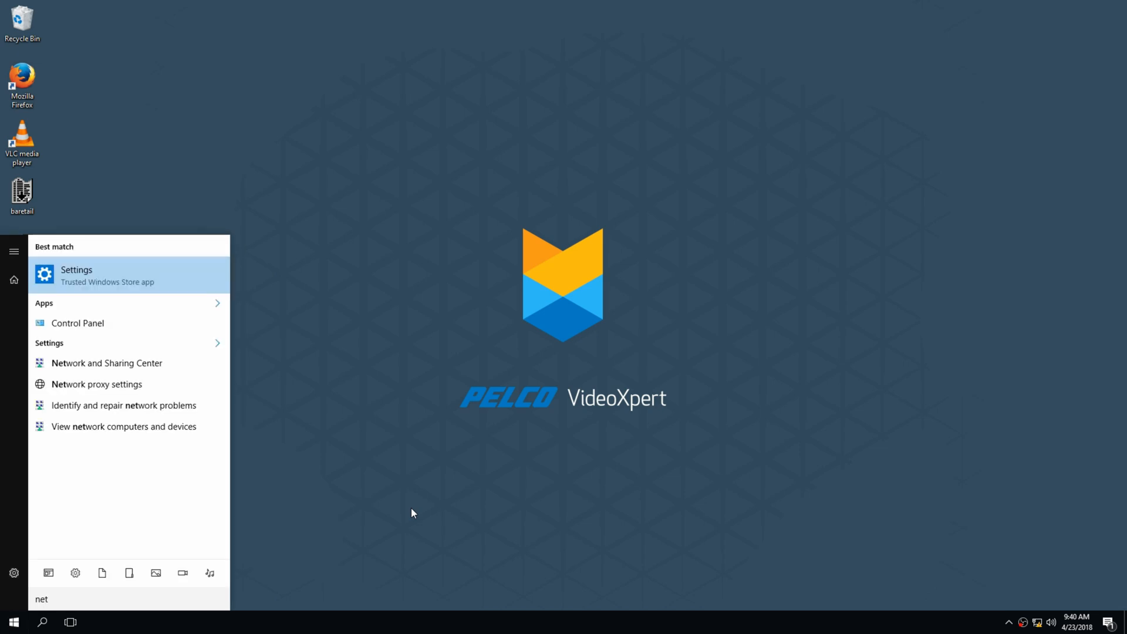
{"action": "type", "text": "p"}
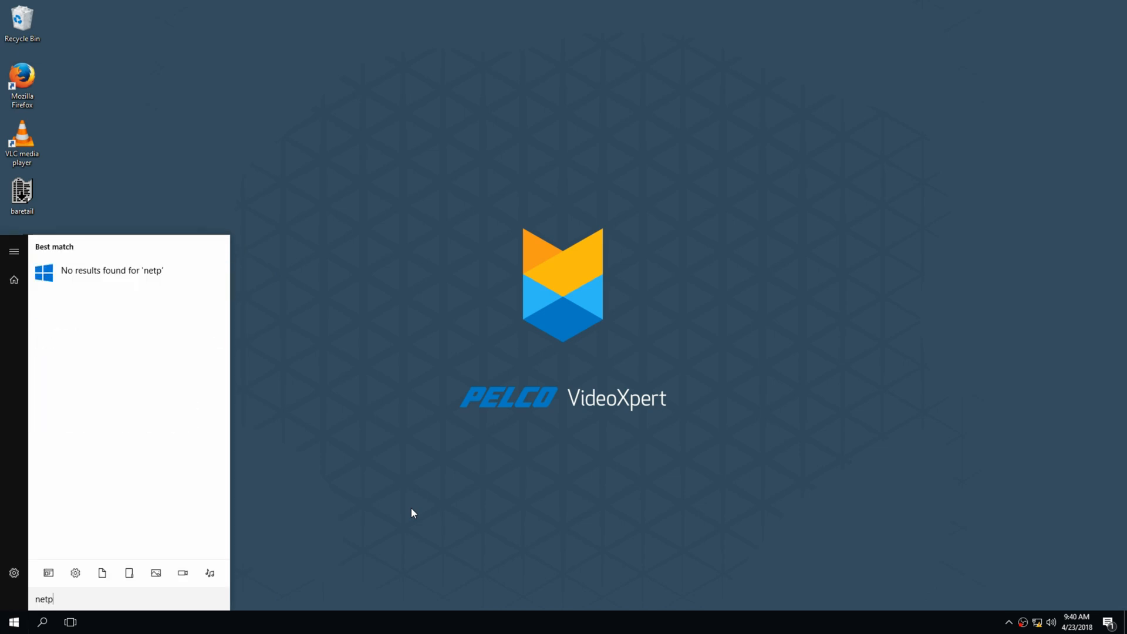
{"action": "type", "text": "l"}
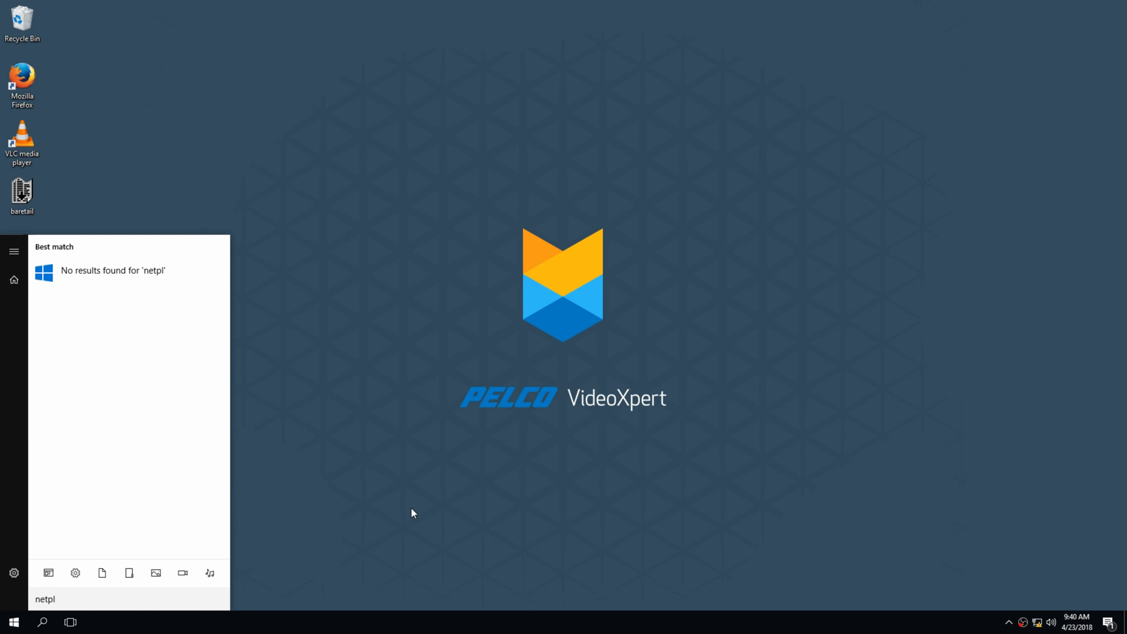
{"action": "type", "text": "wiz"}
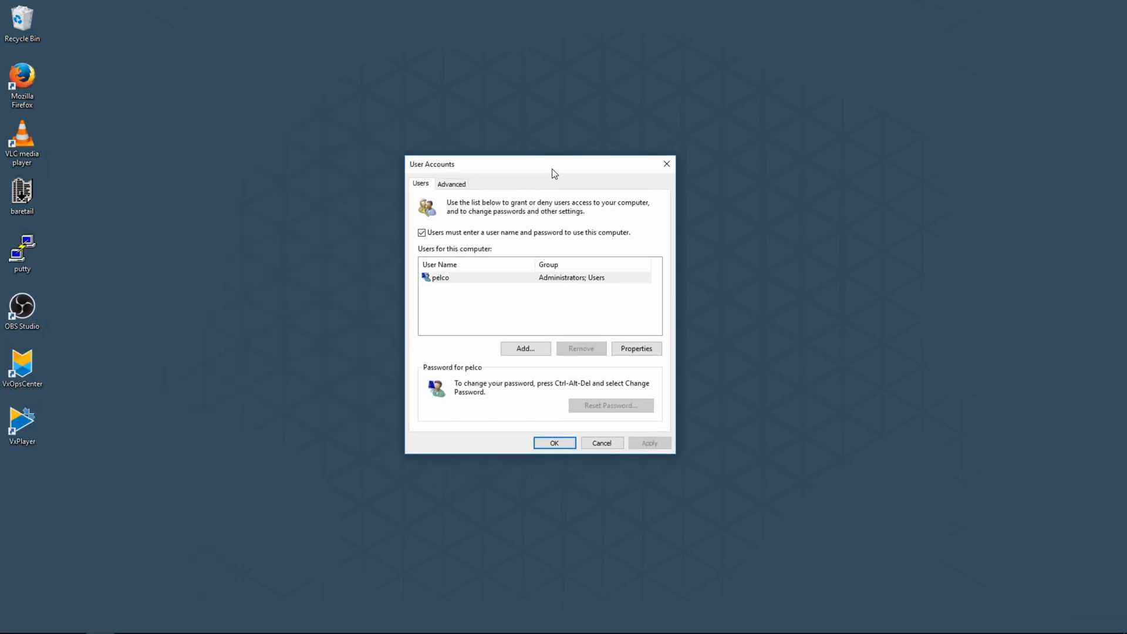
{"action": "mouse_move", "coordinate": [664, 410]}
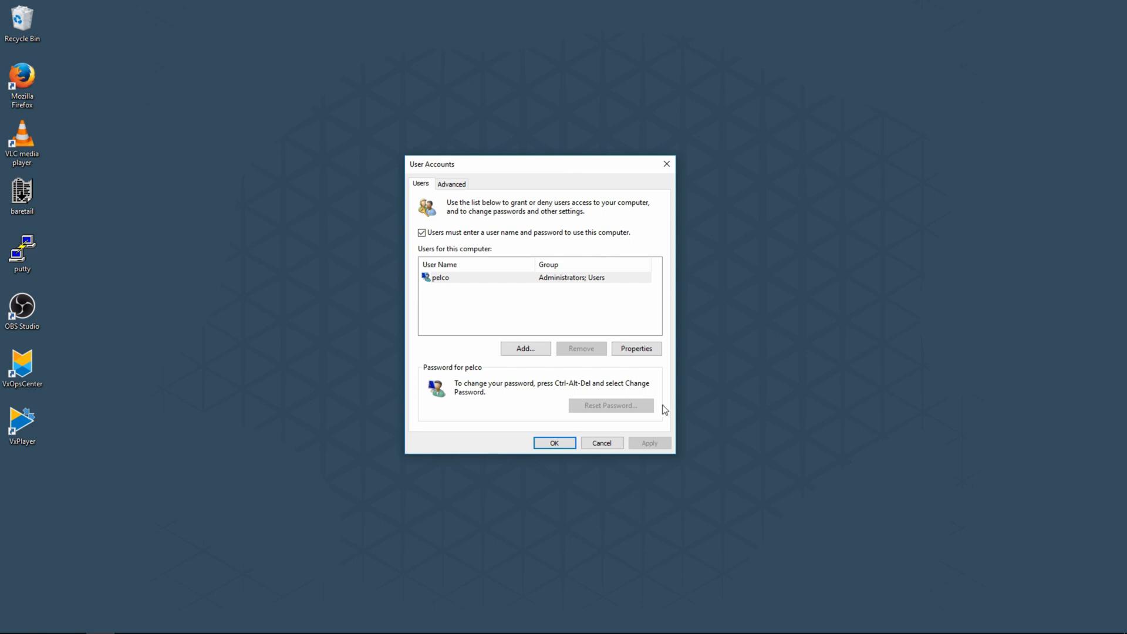
Uncheck 'Users must enter a user name and password' and apply the change
{"action": "left_click", "coordinate": [421, 233]}
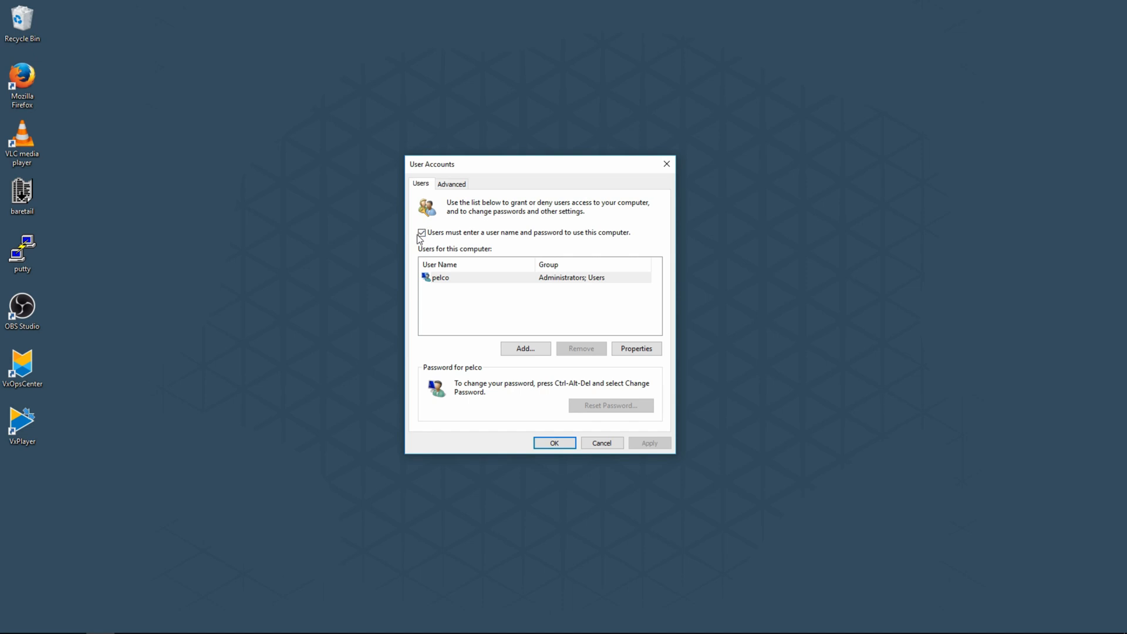
{"action": "left_click", "coordinate": [422, 232]}
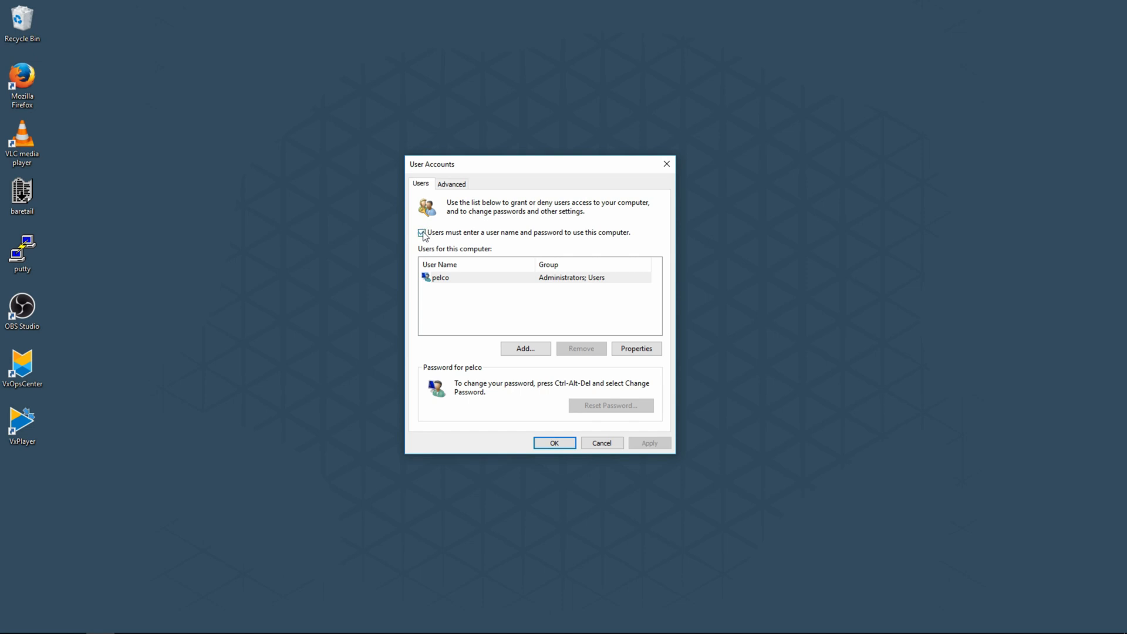
{"action": "left_click", "coordinate": [421, 232]}
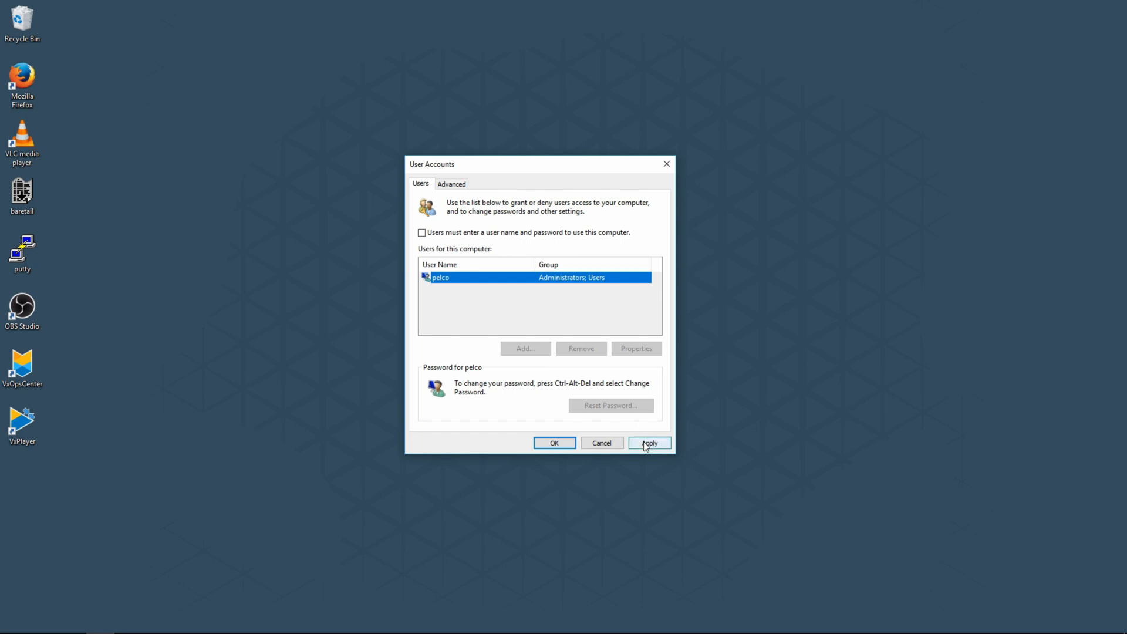
{"action": "left_click", "coordinate": [648, 443]}
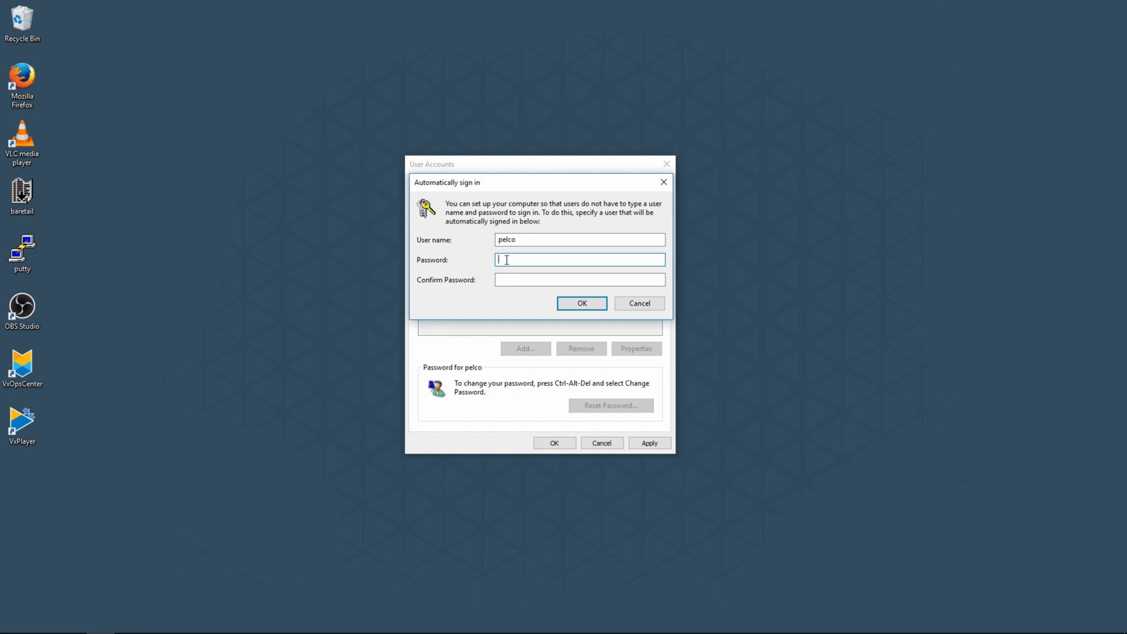
Confirm the automatic sign-in password and close User Accounts
{"action": "type", "text": "••"}
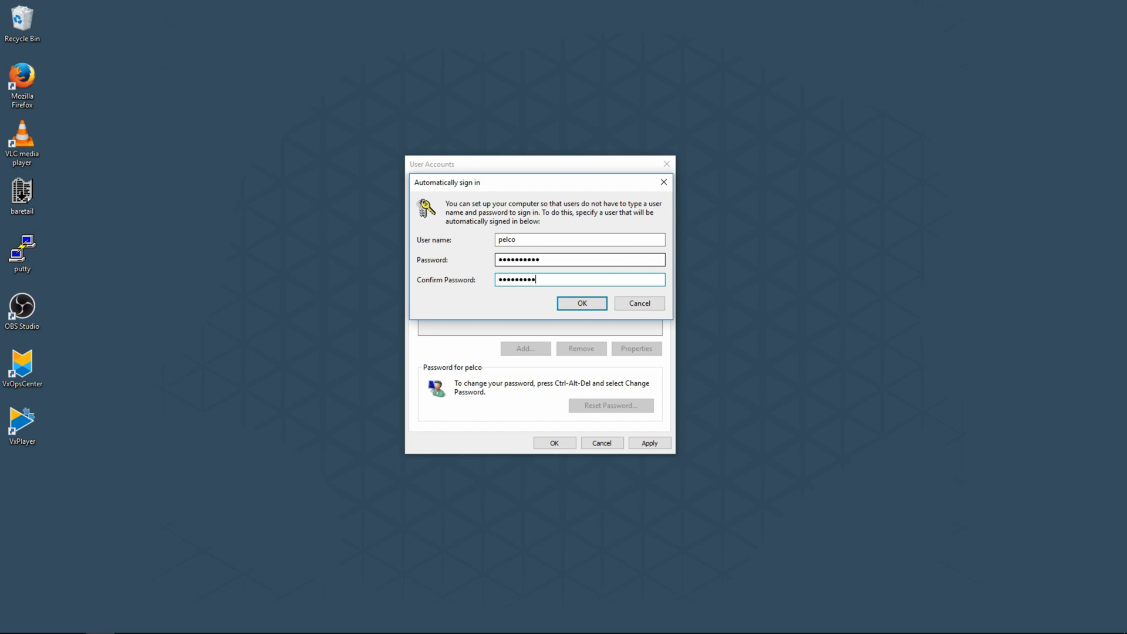
{"action": "left_click", "coordinate": [581, 303]}
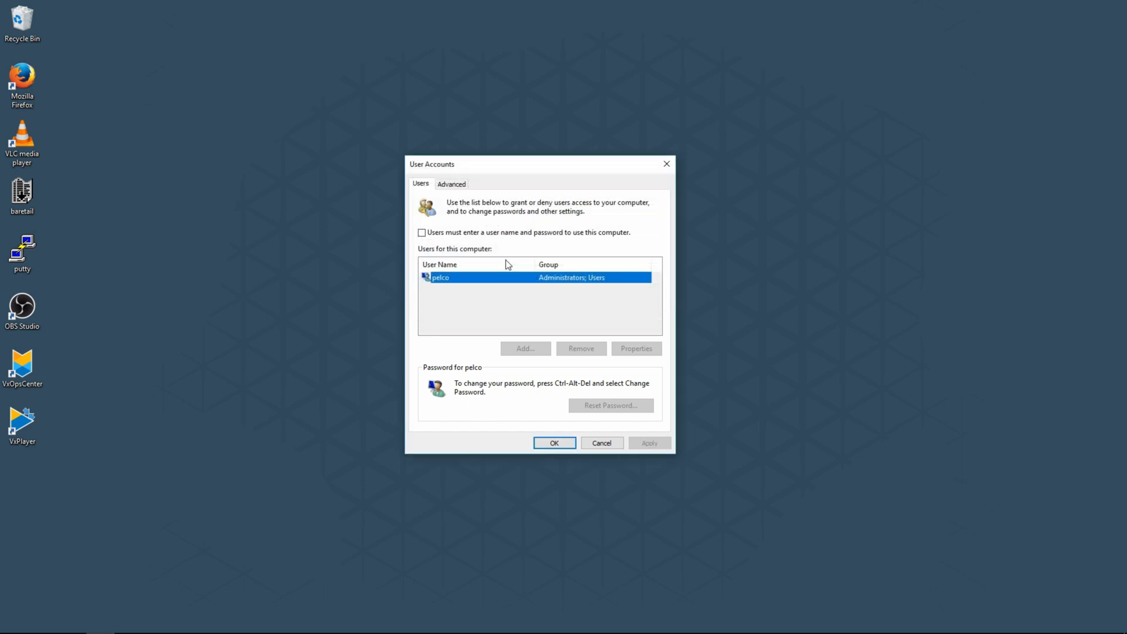
{"action": "mouse_move", "coordinate": [519, 389]}
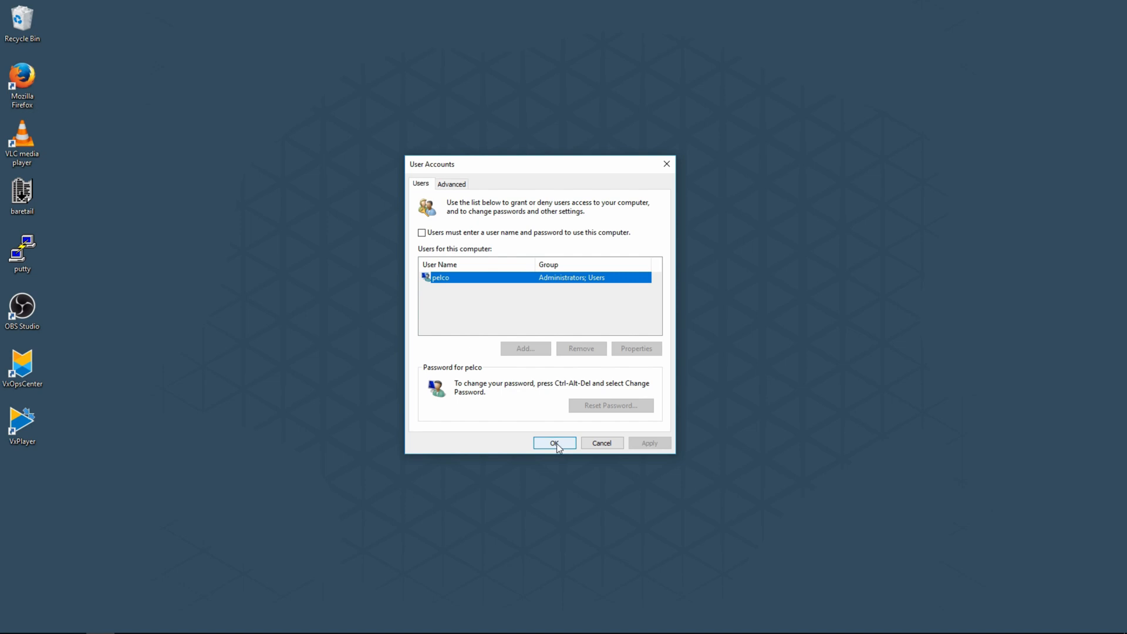
{"action": "left_click", "coordinate": [553, 443]}
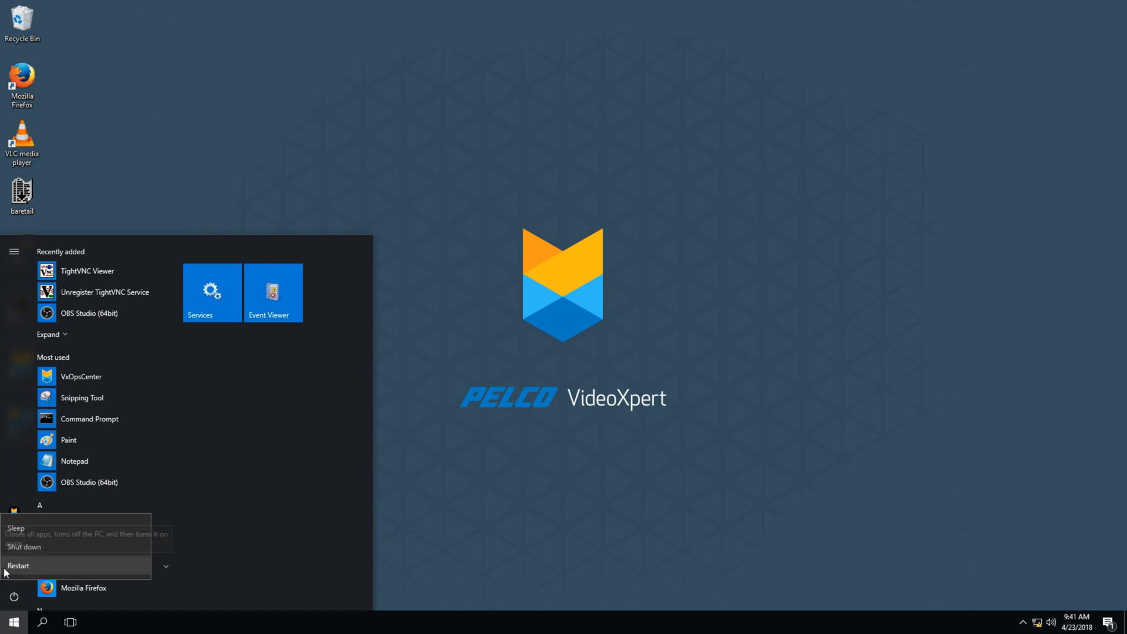
{"action": "mouse_move", "coordinate": [18, 565]}
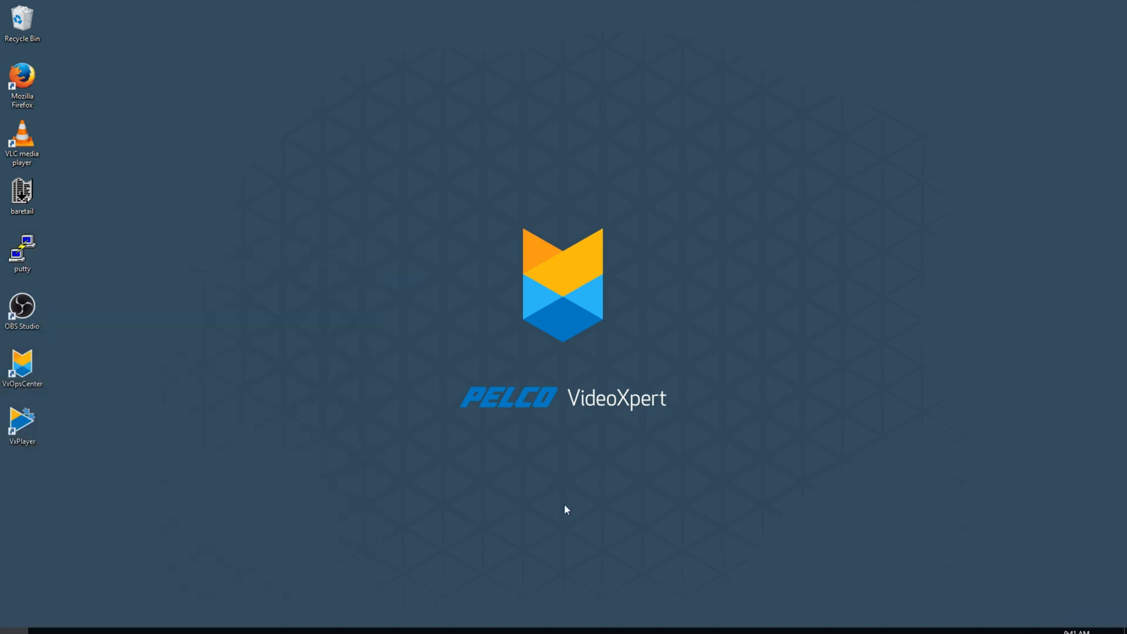
Restart the computer from the Start menu power options
{"action": "left_click", "coordinate": [22, 307]}
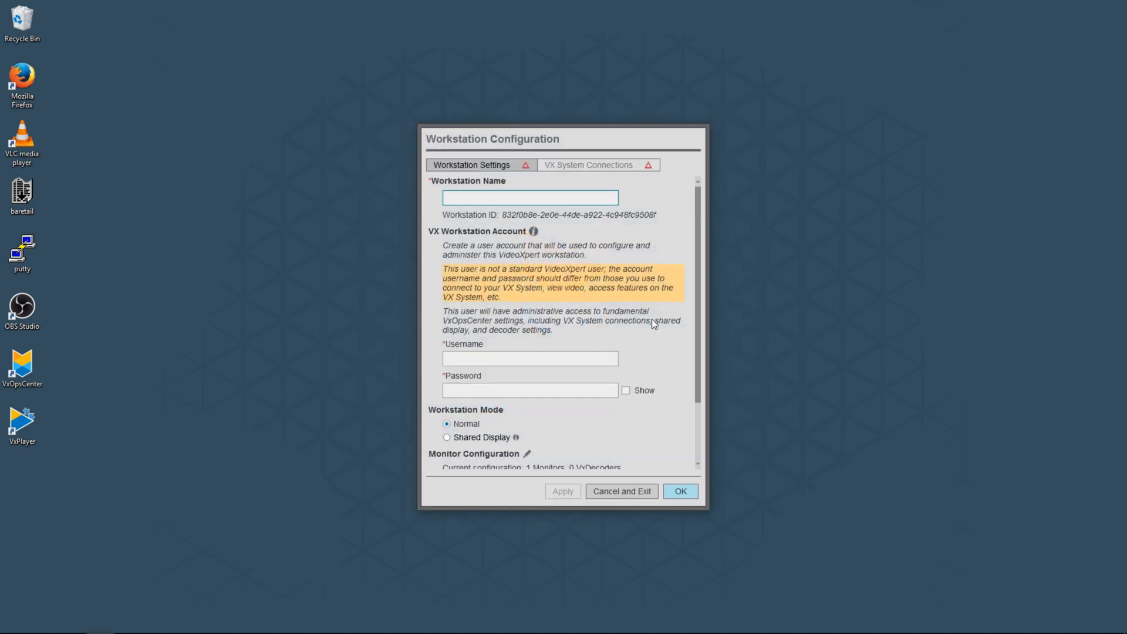
{"action": "mouse_move", "coordinate": [484, 216]}
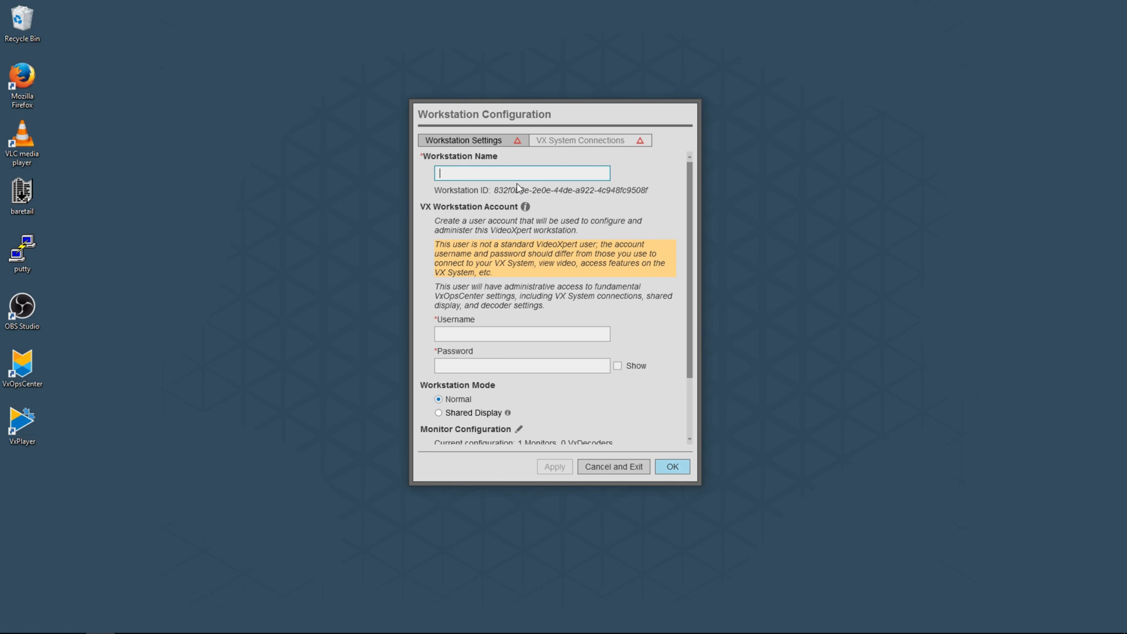
Name the workstation 'Shared Display 1' and enter the admin account username and password
{"action": "type", "text": "Shared Display 1"}
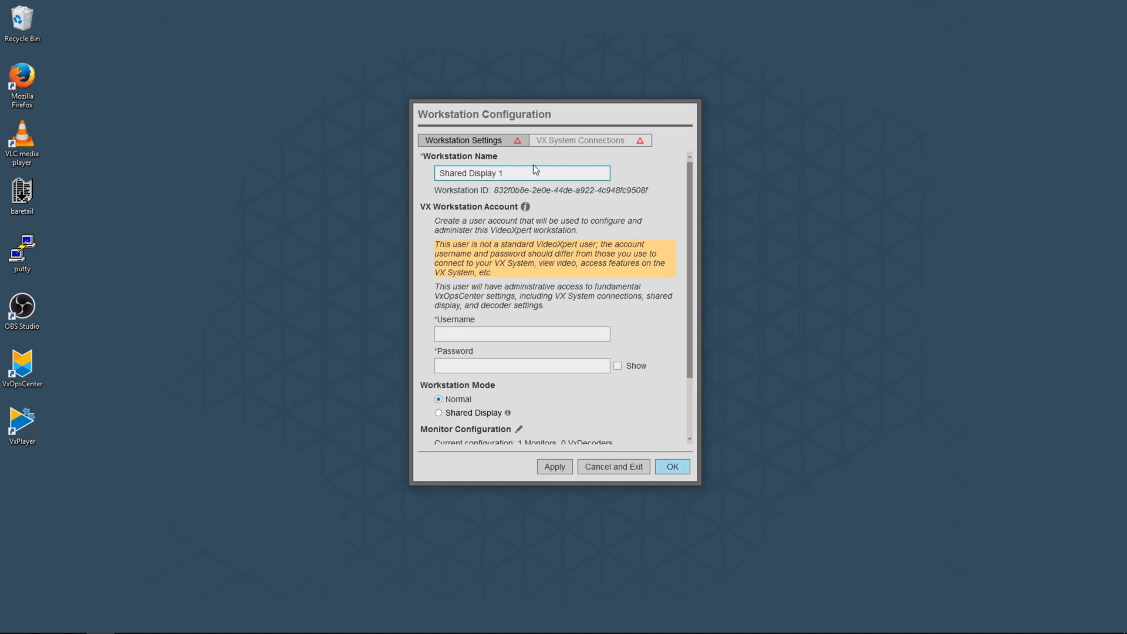
{"action": "mouse_move", "coordinate": [620, 314]}
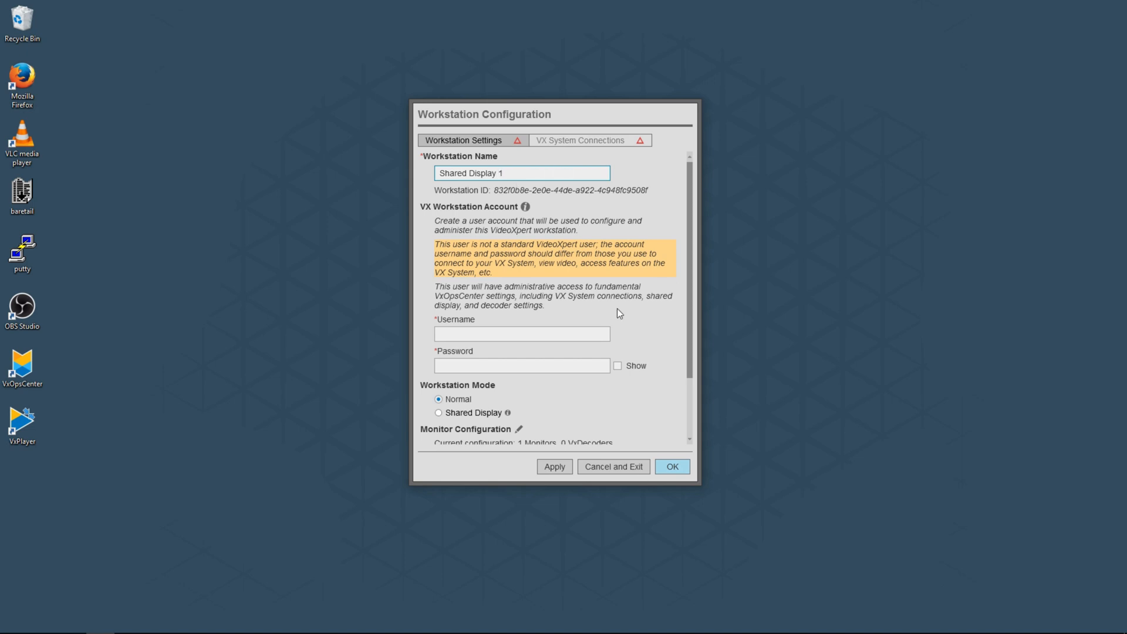
{"action": "type", "text": "admin"}
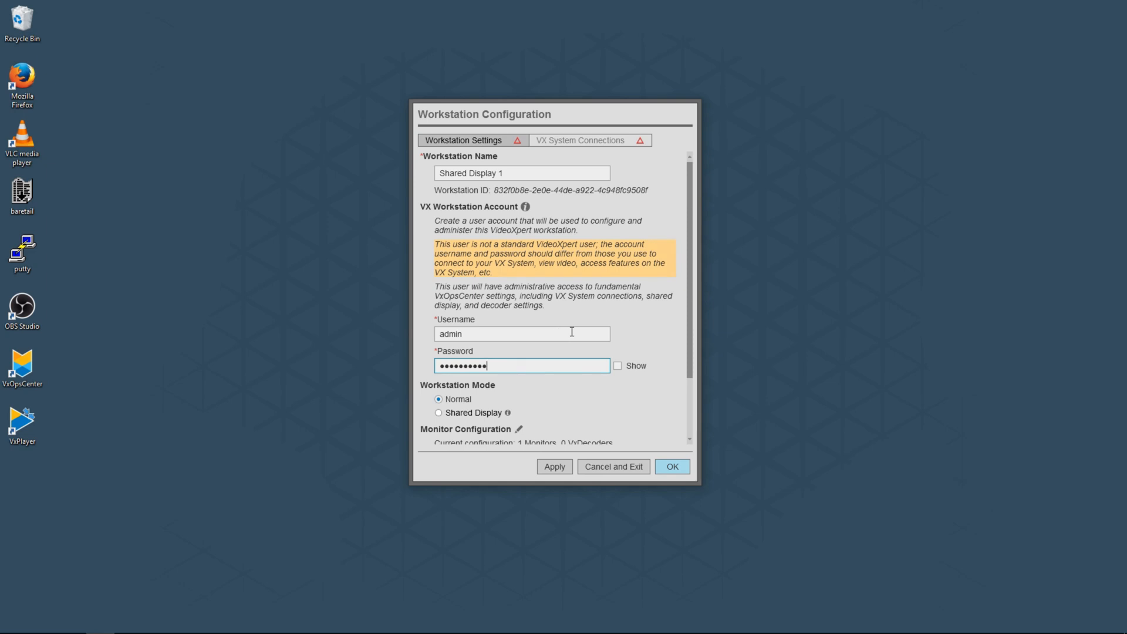
{"action": "scroll", "scroll_direction": "down", "scroll_amount": 3}
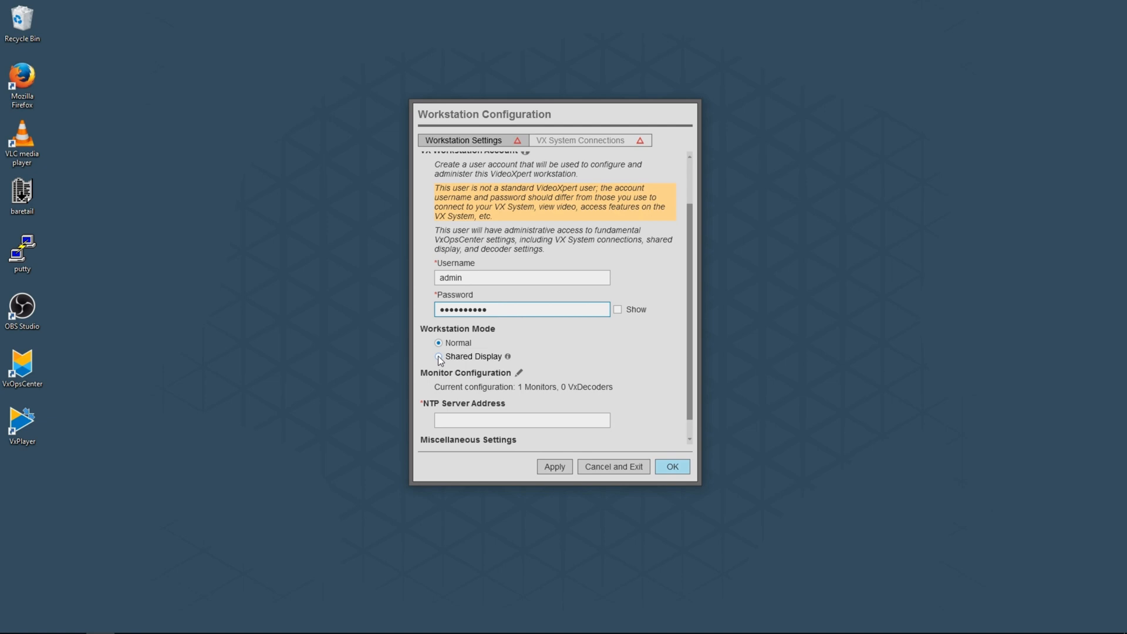
Select Shared Display mode with number 1 and choose Add a System Connection
{"action": "left_click", "coordinate": [437, 356]}
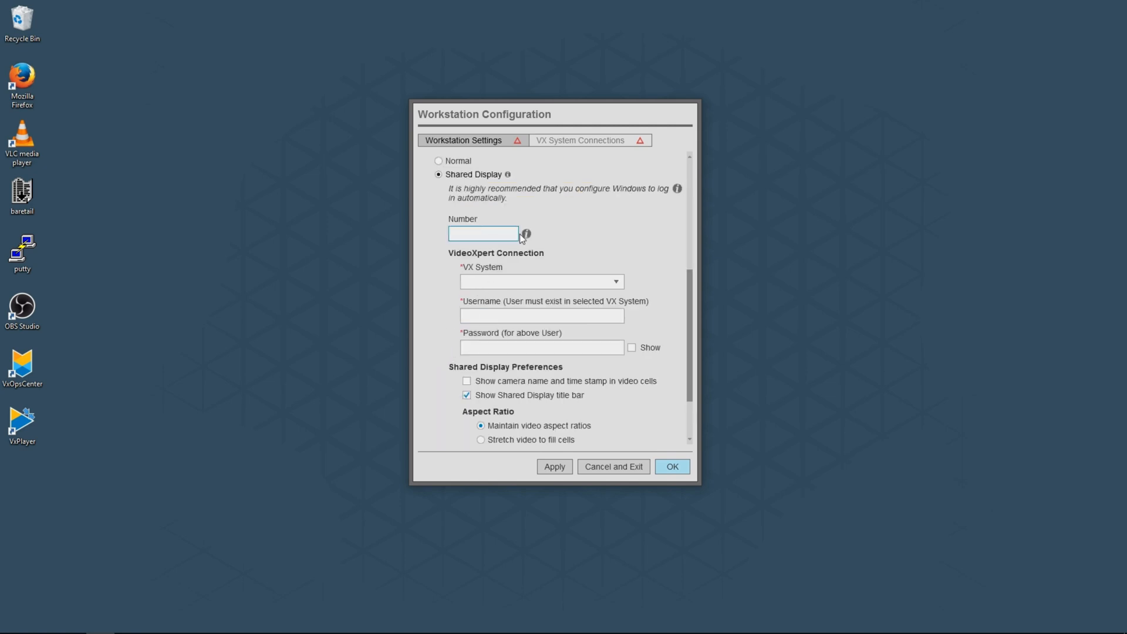
{"action": "mouse_move", "coordinate": [526, 235]}
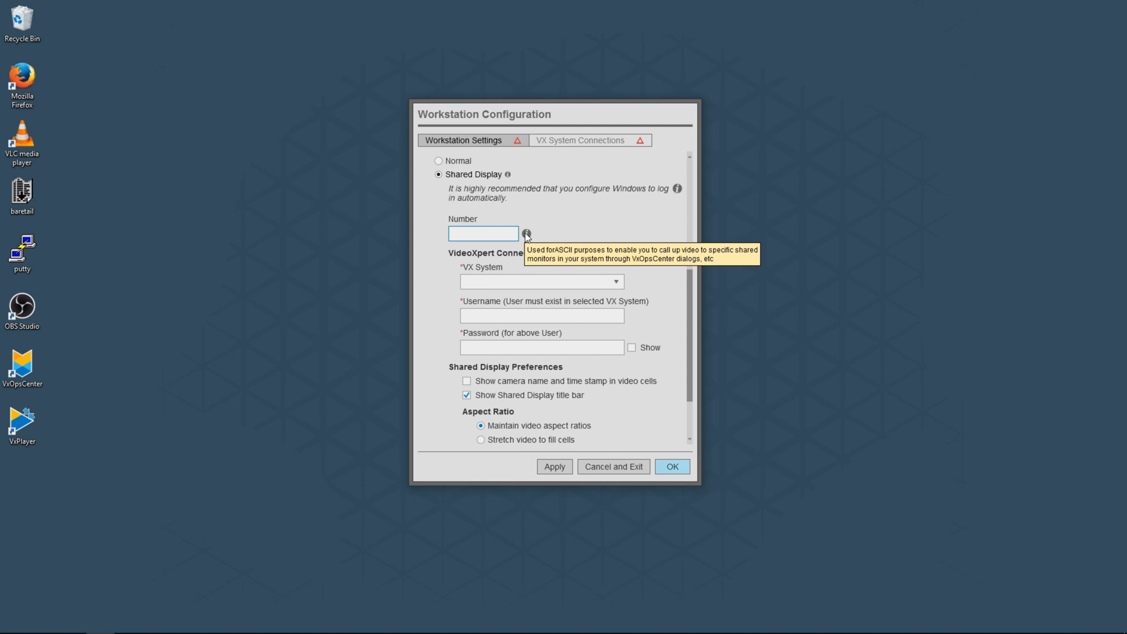
{"action": "type", "text": "1"}
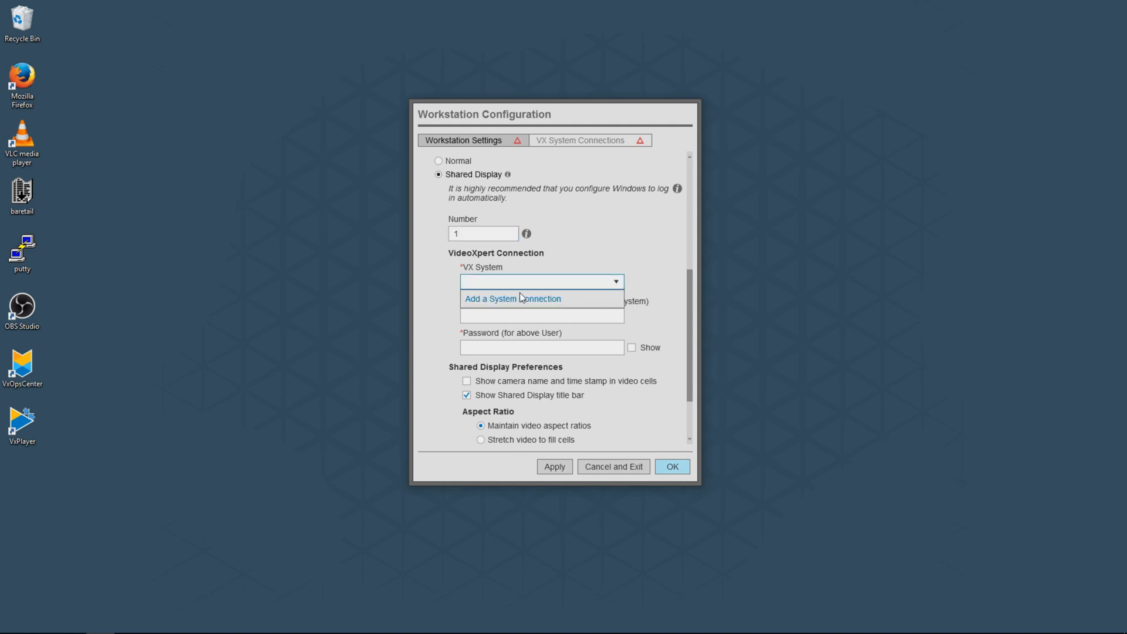
{"action": "left_click", "coordinate": [512, 298]}
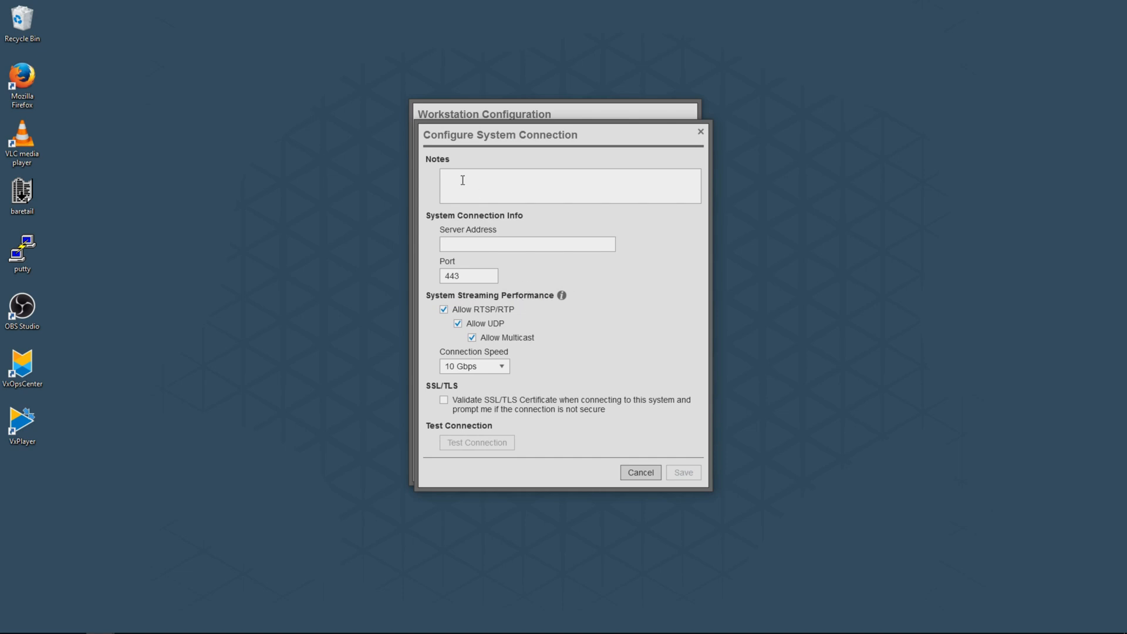
Enter Pelco notes and server address 192.168.5.15 for the new connection
{"action": "left_click", "coordinate": [569, 186]}
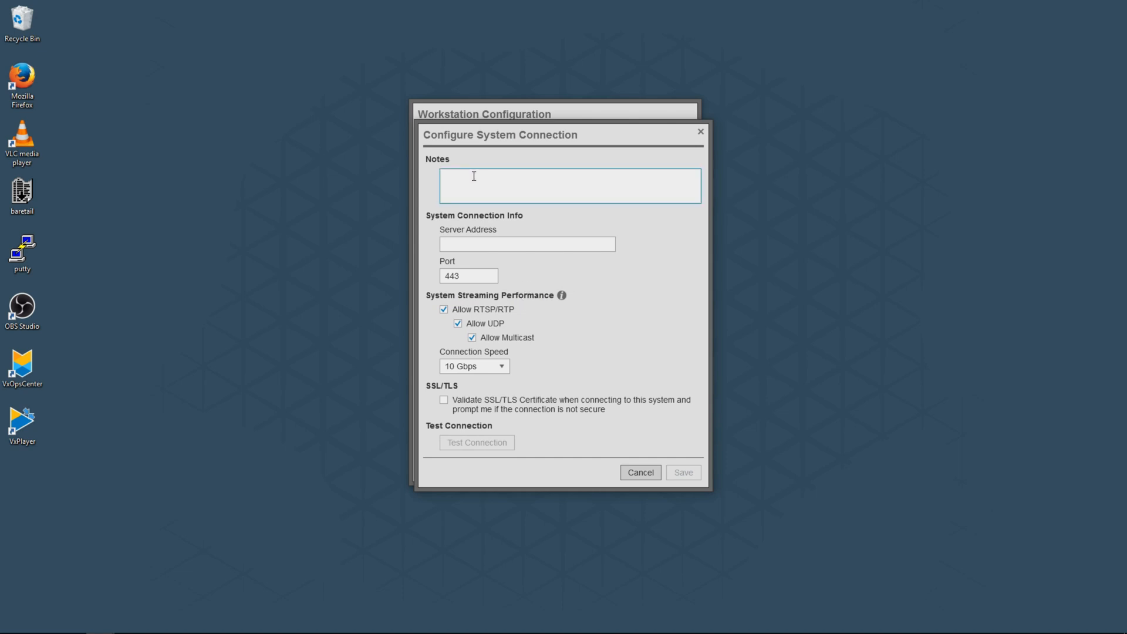
{"action": "type", "text": "Pelco Lab"}
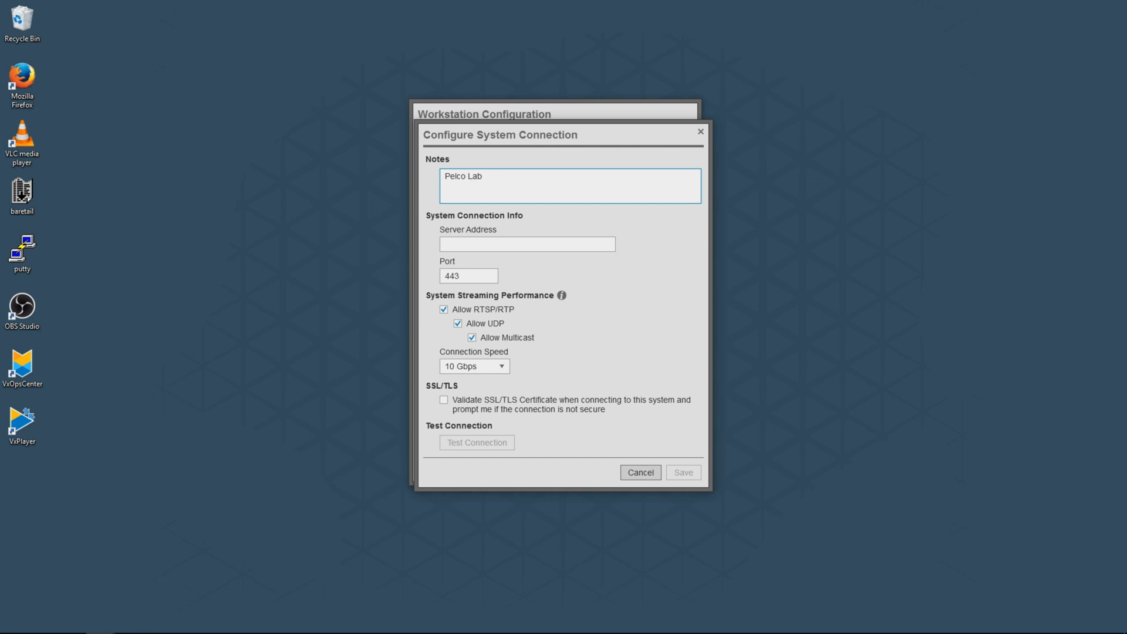
{"action": "left_click", "coordinate": [527, 244]}
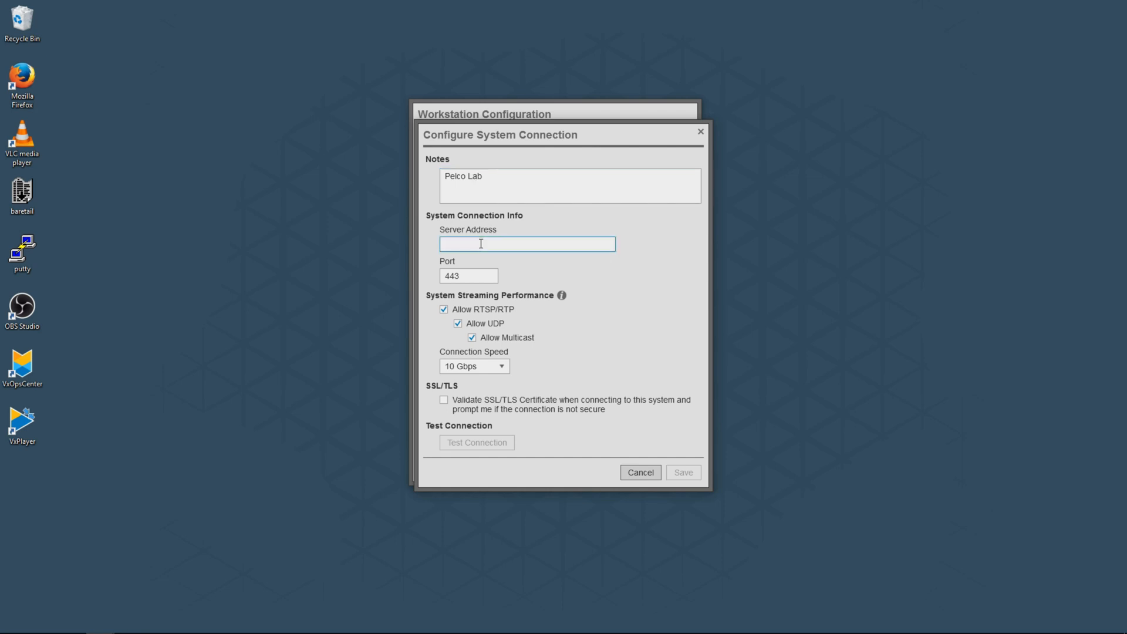
{"action": "type", "text": "192.168"}
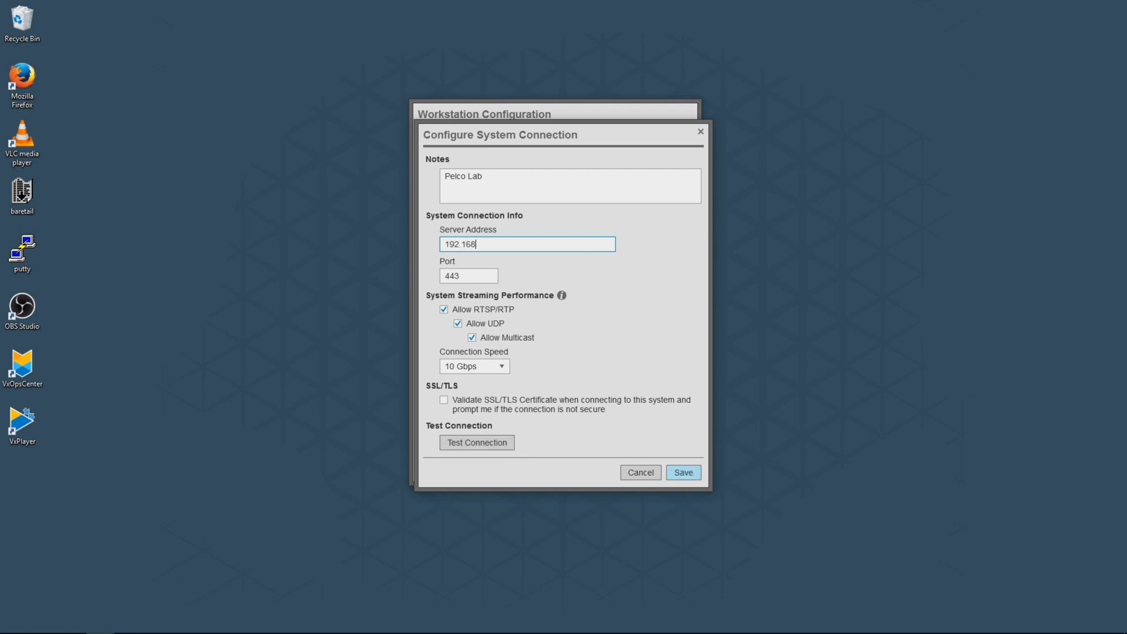
{"action": "type", "text": ".5.15"}
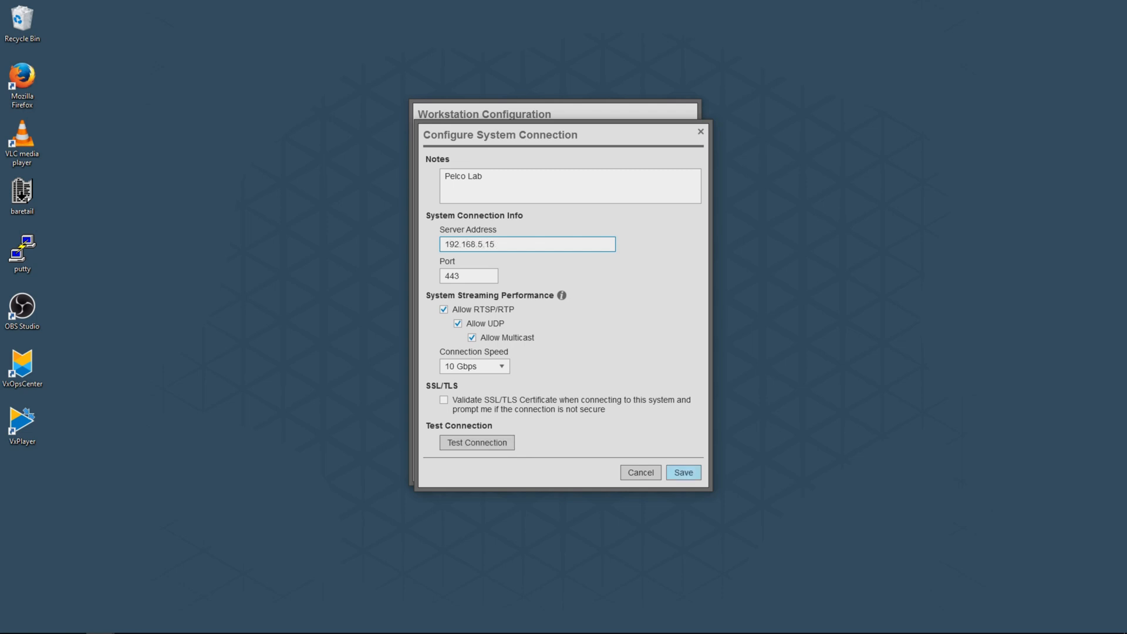
{"action": "mouse_move", "coordinate": [507, 347]}
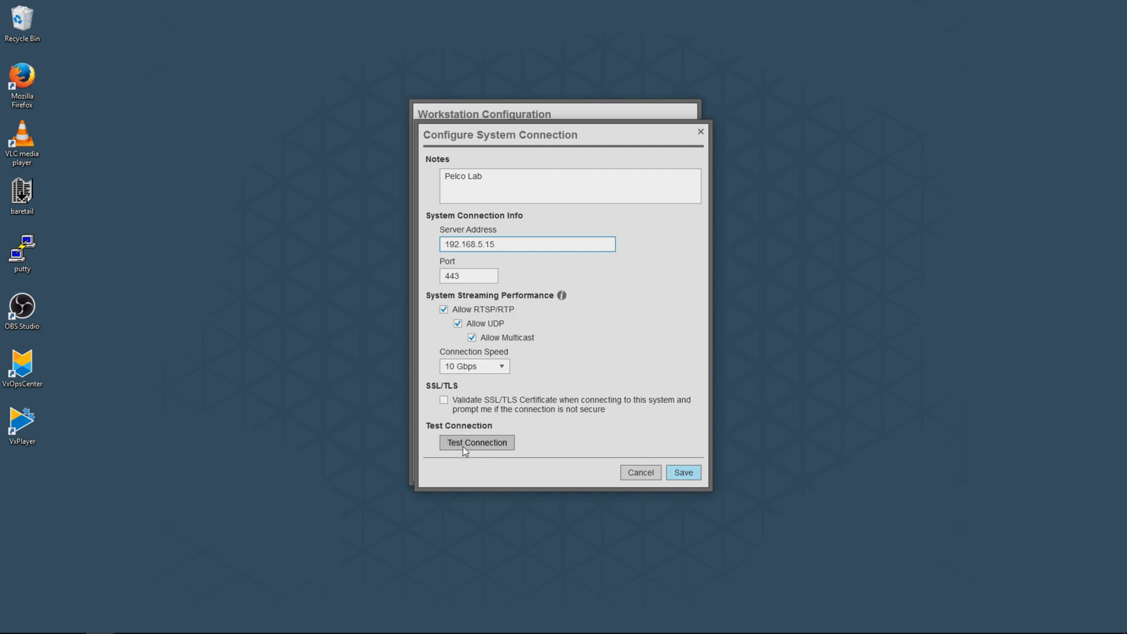
Test the connection with admin credentials and save the VMS_Lab system connection
{"action": "left_click", "coordinate": [476, 443]}
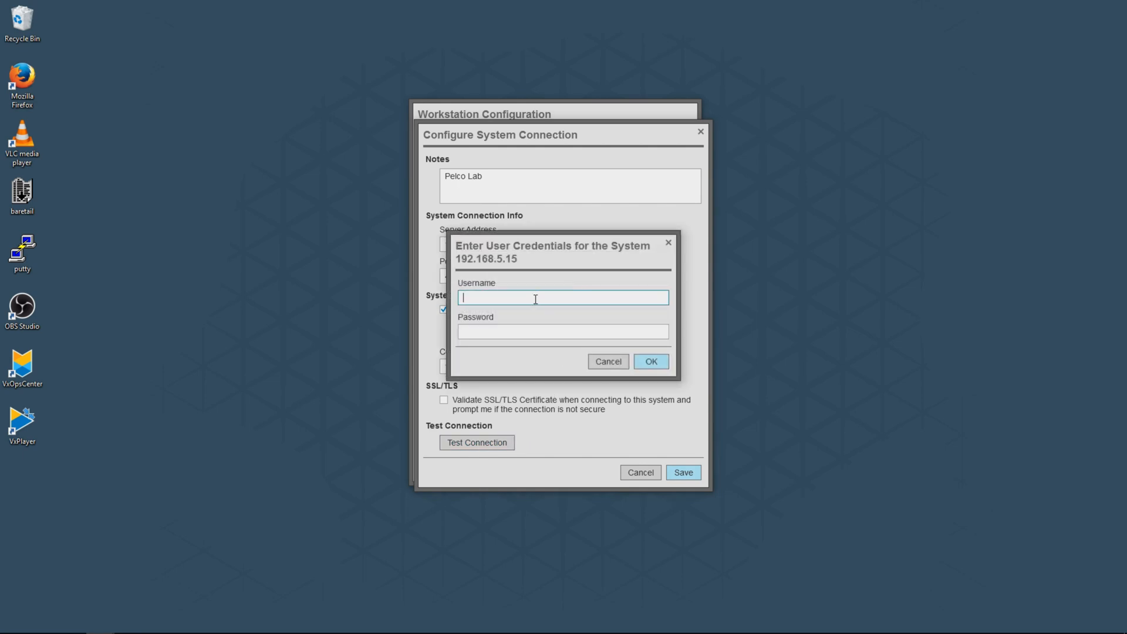
{"action": "type", "text": "admin"}
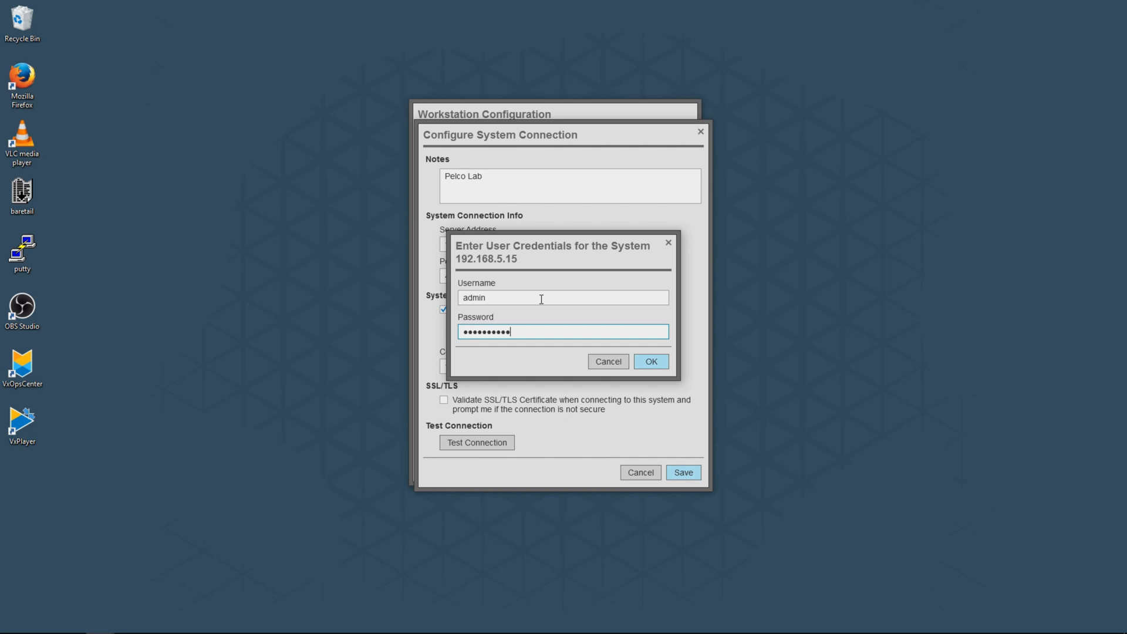
{"action": "left_click", "coordinate": [650, 360]}
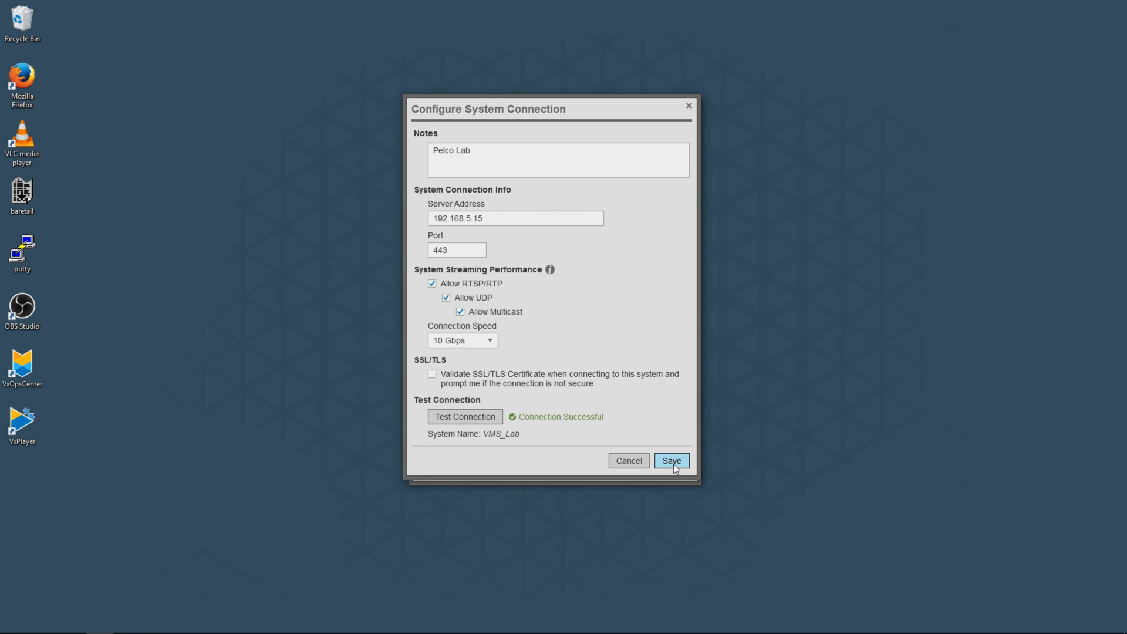
{"action": "left_click", "coordinate": [671, 460]}
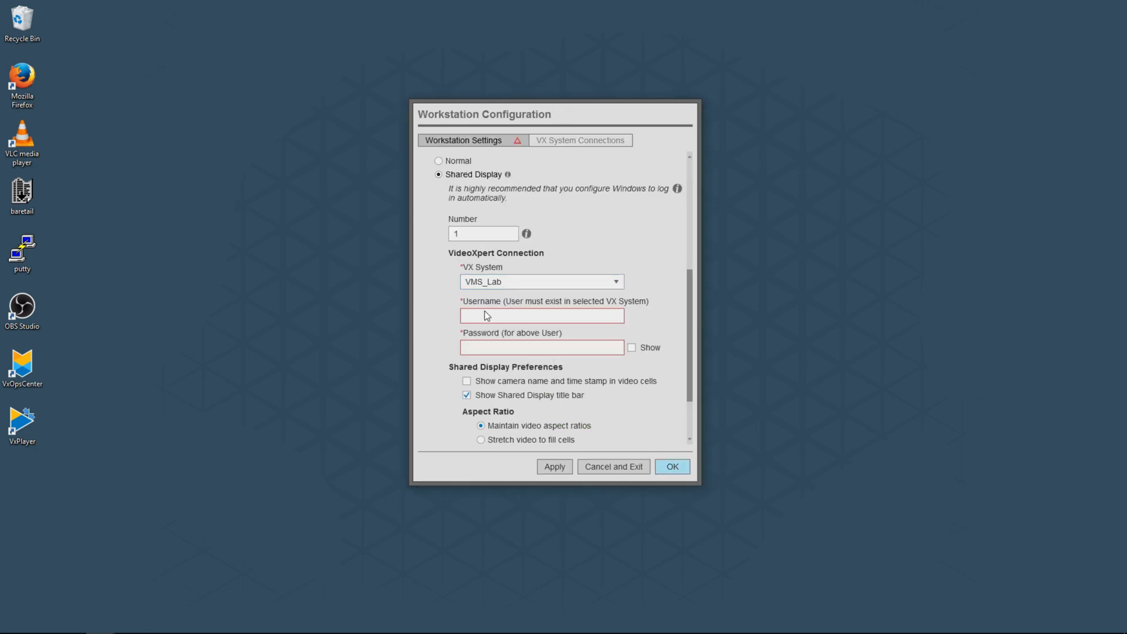
Enter admin login credentials for VMS_Lab and NTP server address 192.168.5.16
{"action": "type", "text": "admin"}
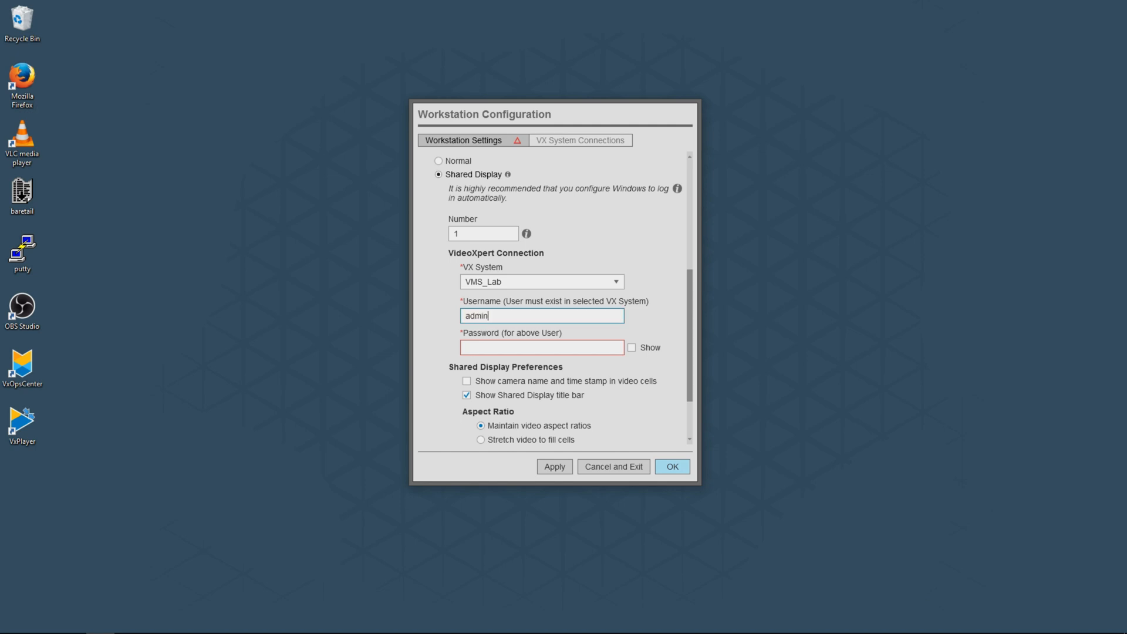
{"action": "type", "text": "••"}
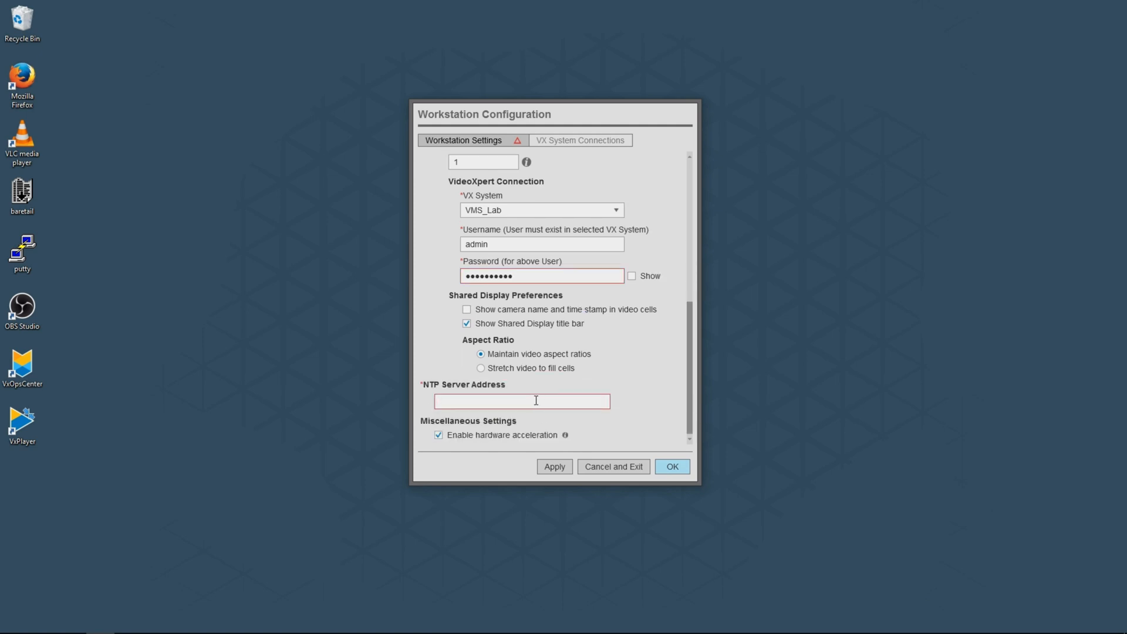
{"action": "type", "text": "192.168.5.16"}
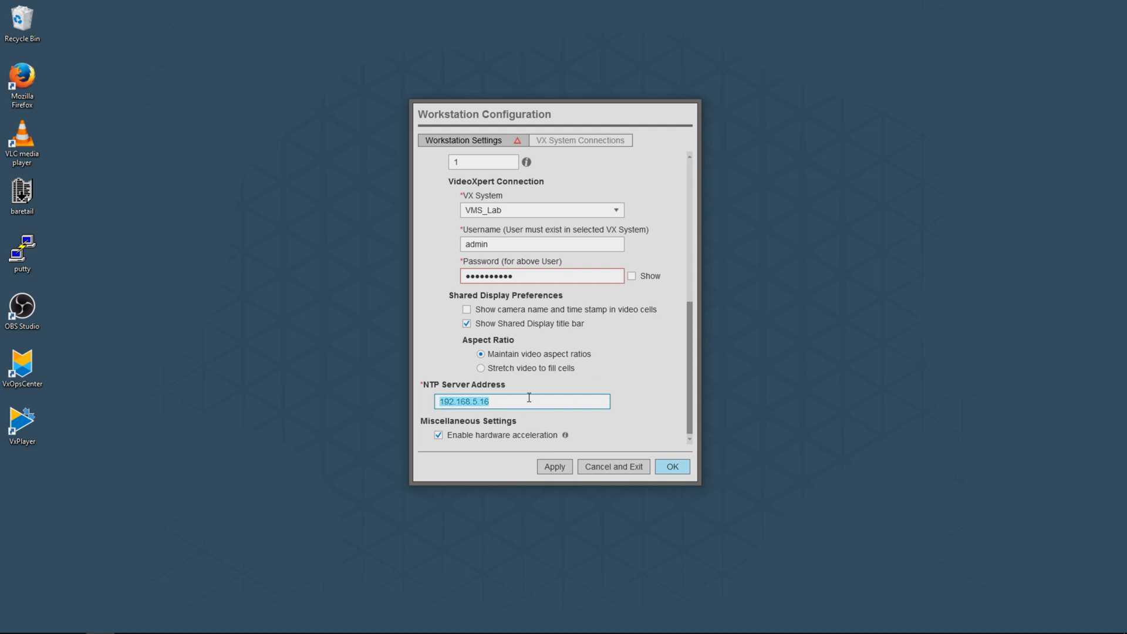
{"action": "mouse_move", "coordinate": [521, 396]}
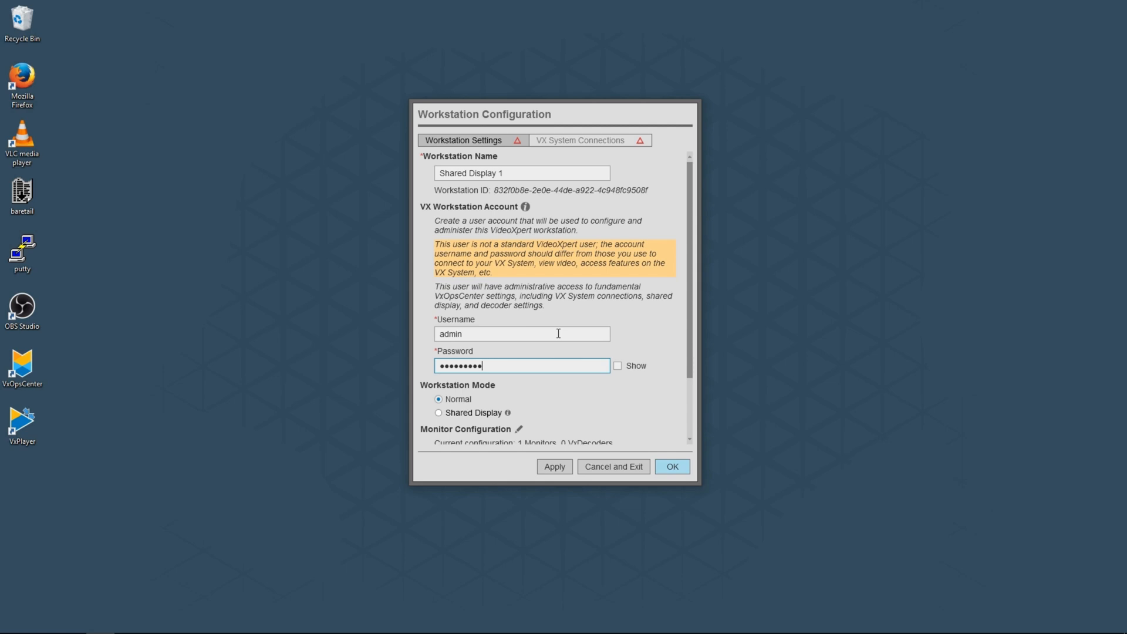
{"action": "left_click", "coordinate": [585, 139]}
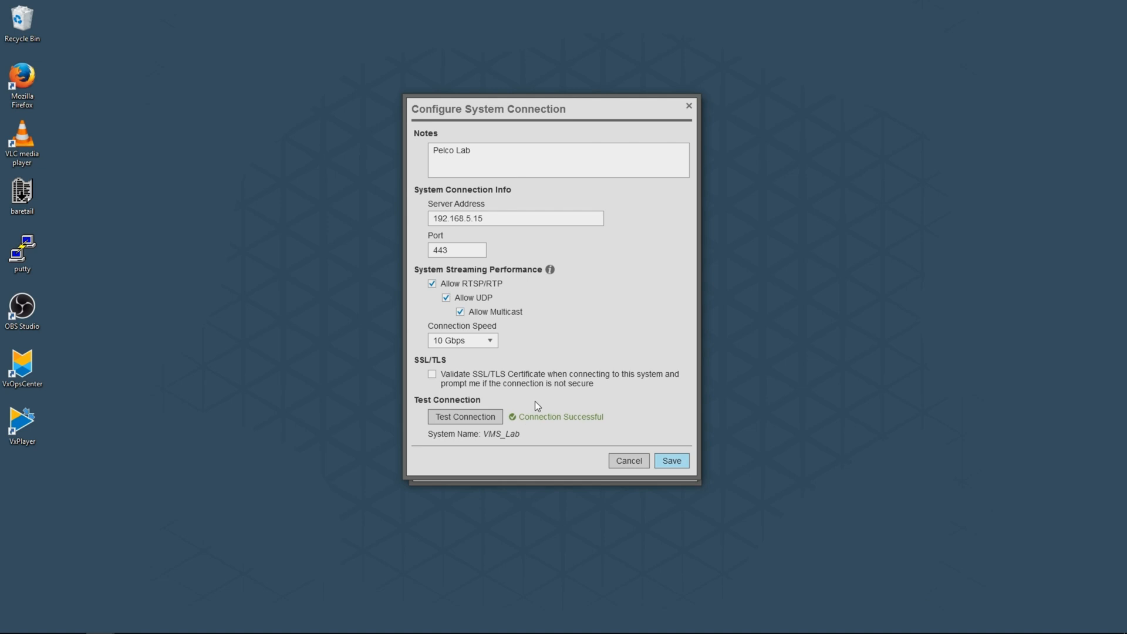
{"action": "left_click", "coordinate": [670, 461]}
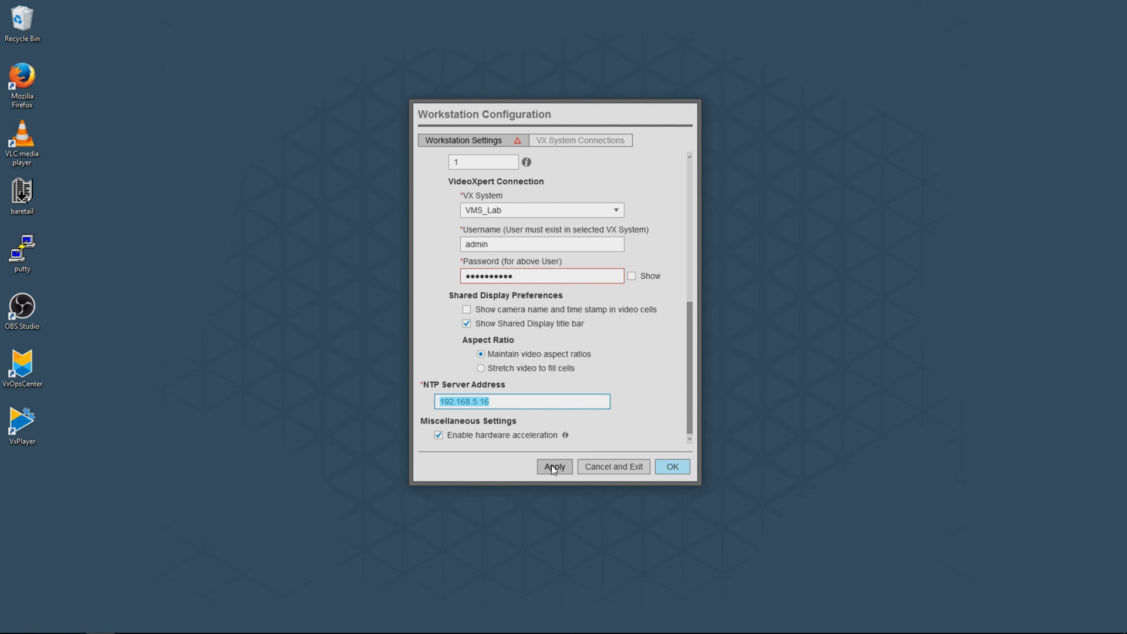
Apply the workstation settings, check VMS_Lab under VX System Connections, and confirm with OK
{"action": "left_click", "coordinate": [554, 466]}
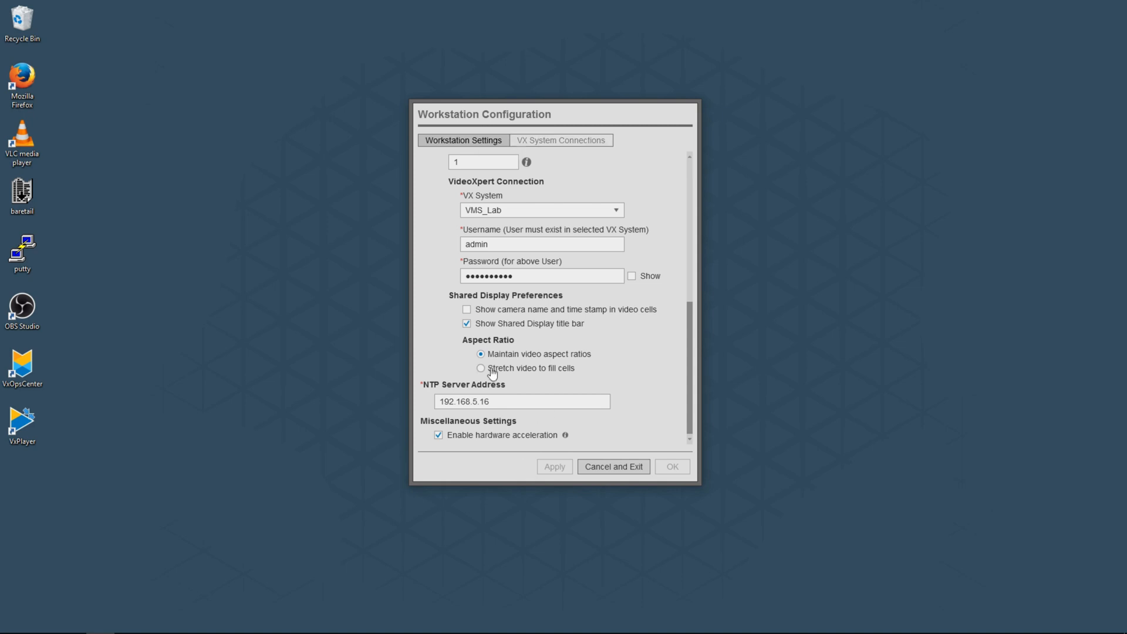
{"action": "left_click", "coordinate": [561, 140]}
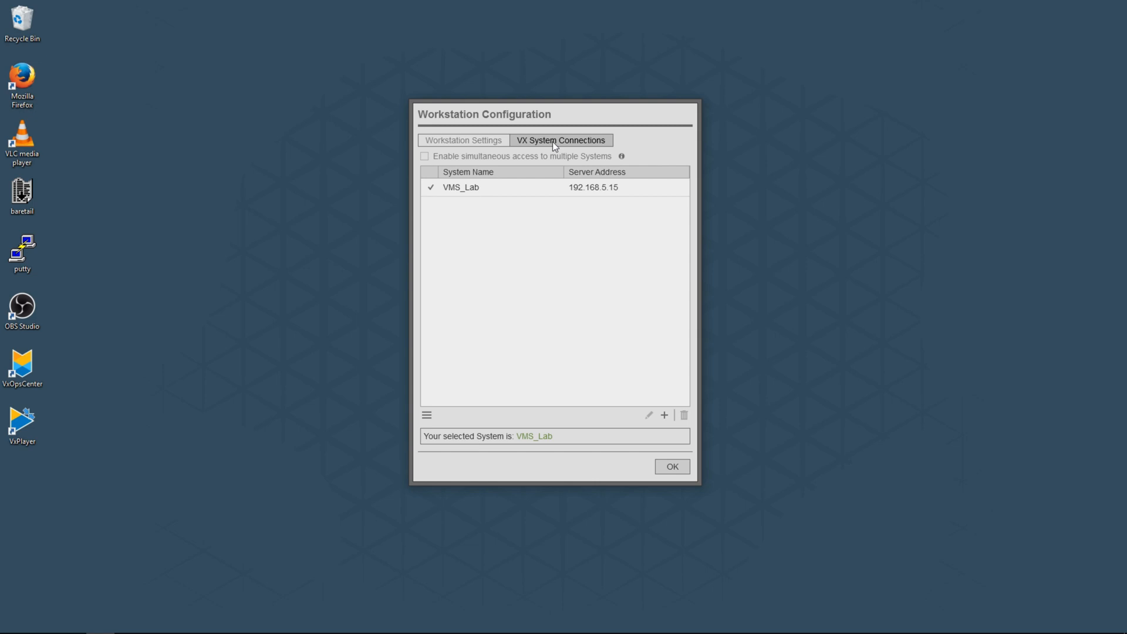
{"action": "mouse_move", "coordinate": [503, 184]}
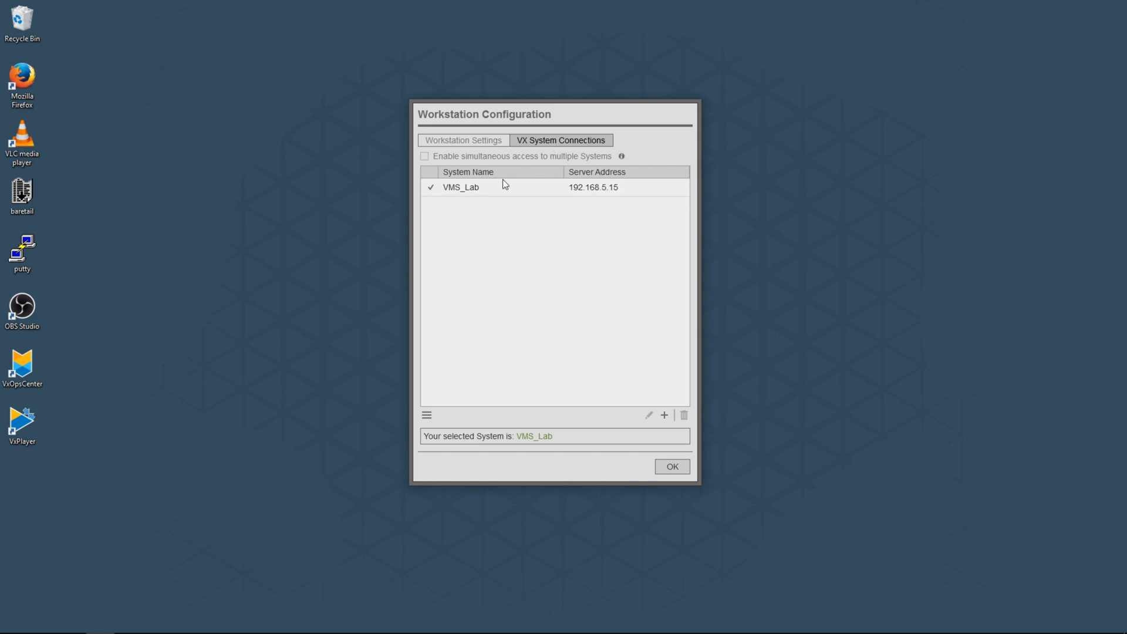
{"action": "left_click", "coordinate": [670, 466]}
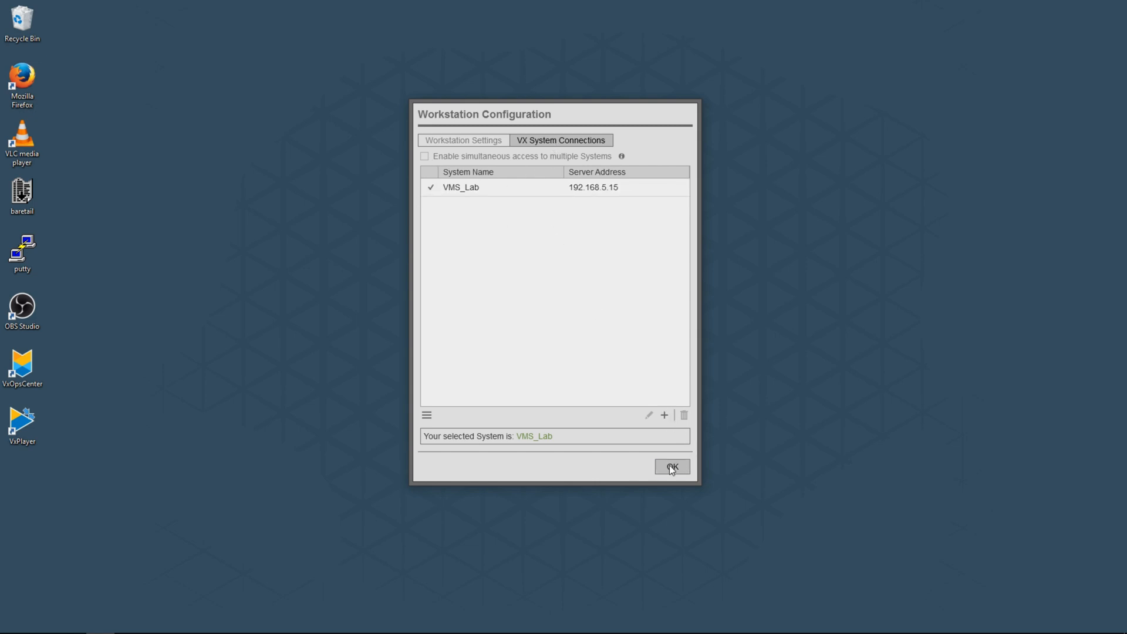
{"action": "left_click", "coordinate": [670, 466]}
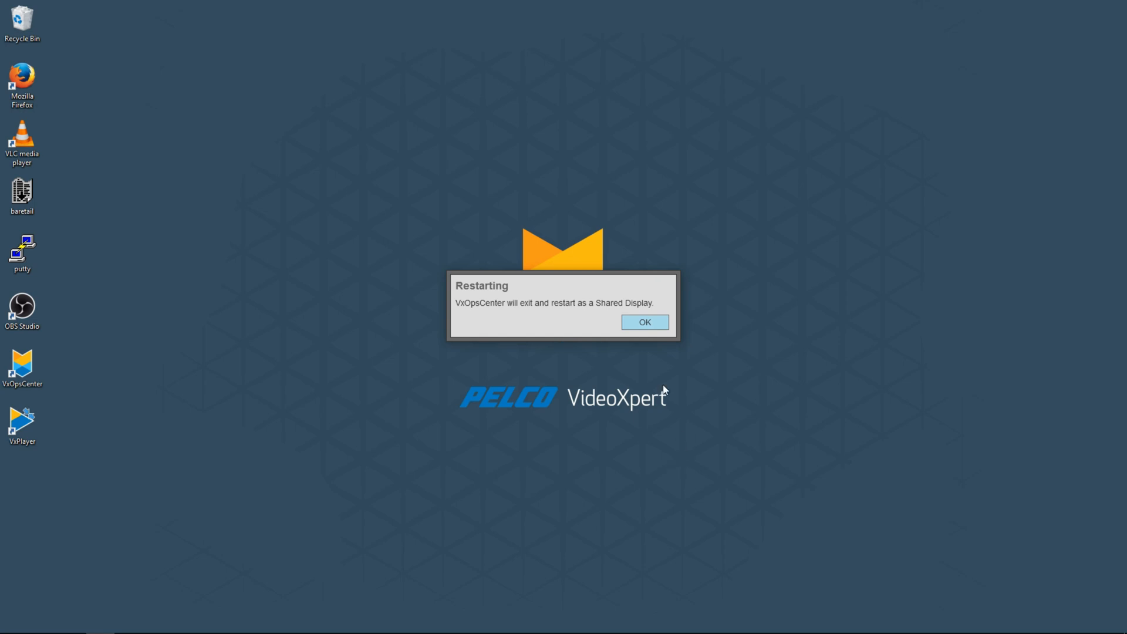
{"action": "mouse_move", "coordinate": [633, 316]}
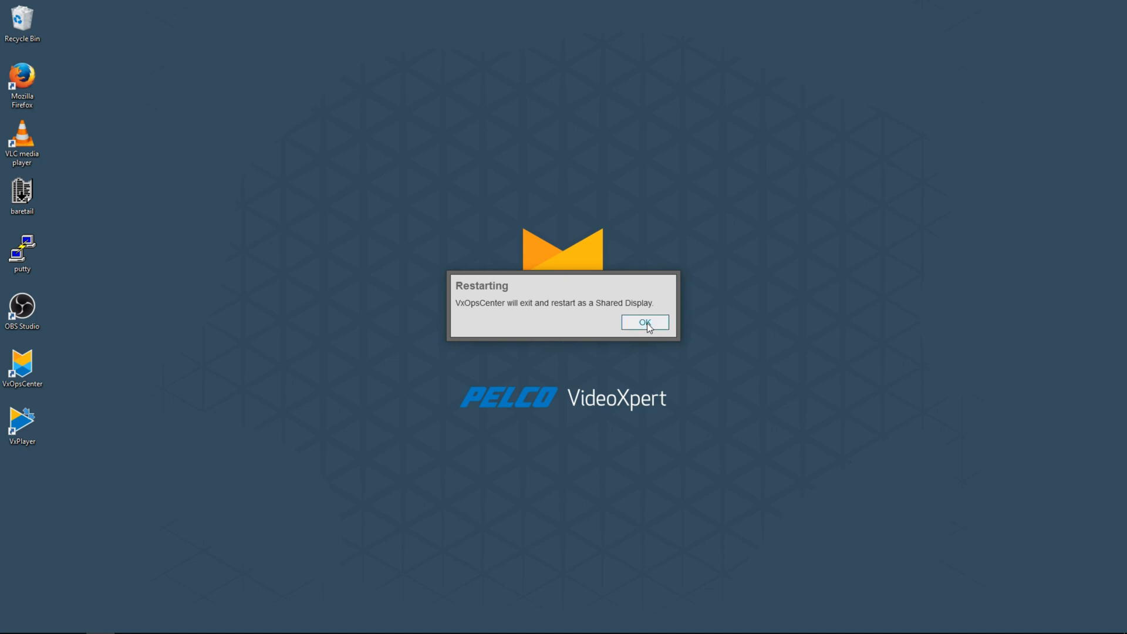
Acknowledge the restart notice, relaunch VxOpsCenter as Shared Display 1, then exit it from the overlay
{"action": "left_click", "coordinate": [643, 322]}
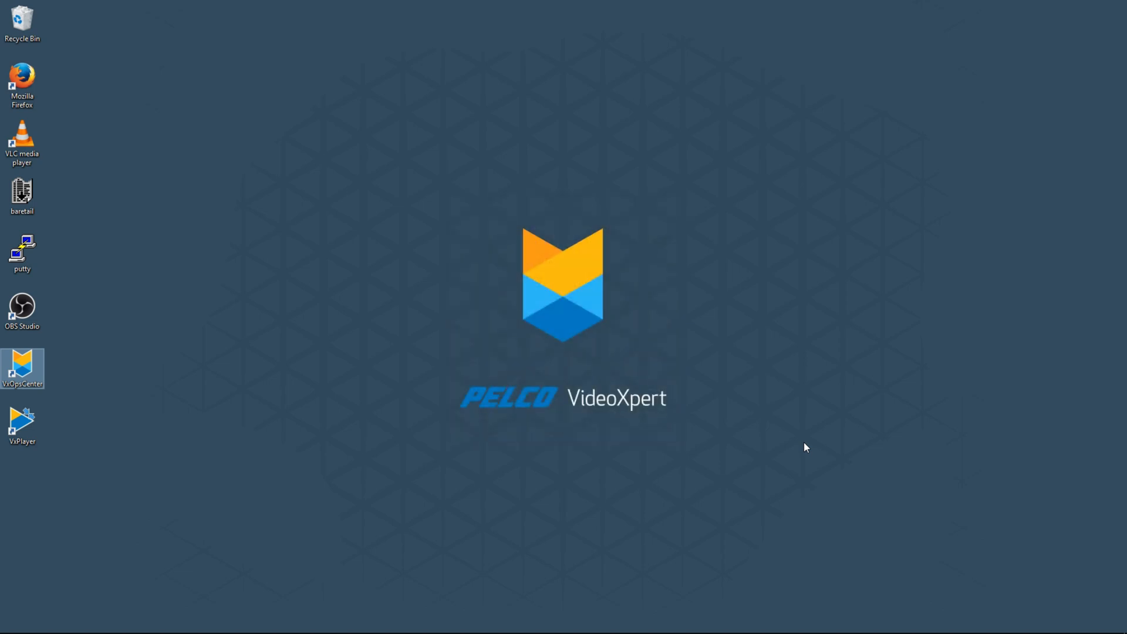
{"action": "double_click", "coordinate": [22, 368]}
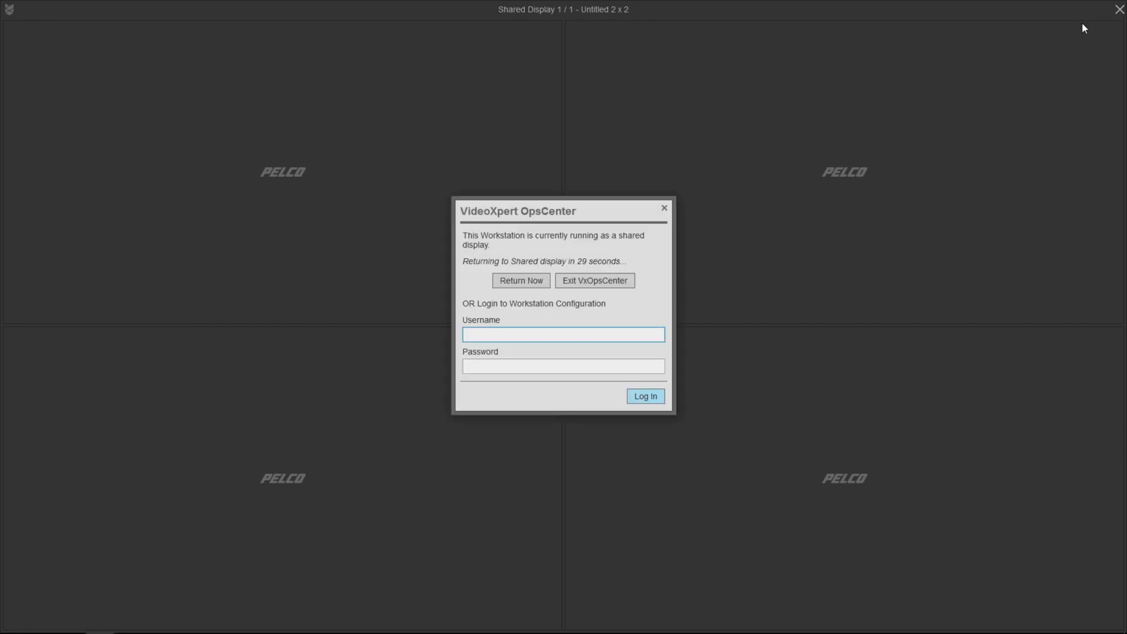
{"action": "mouse_move", "coordinate": [640, 246]}
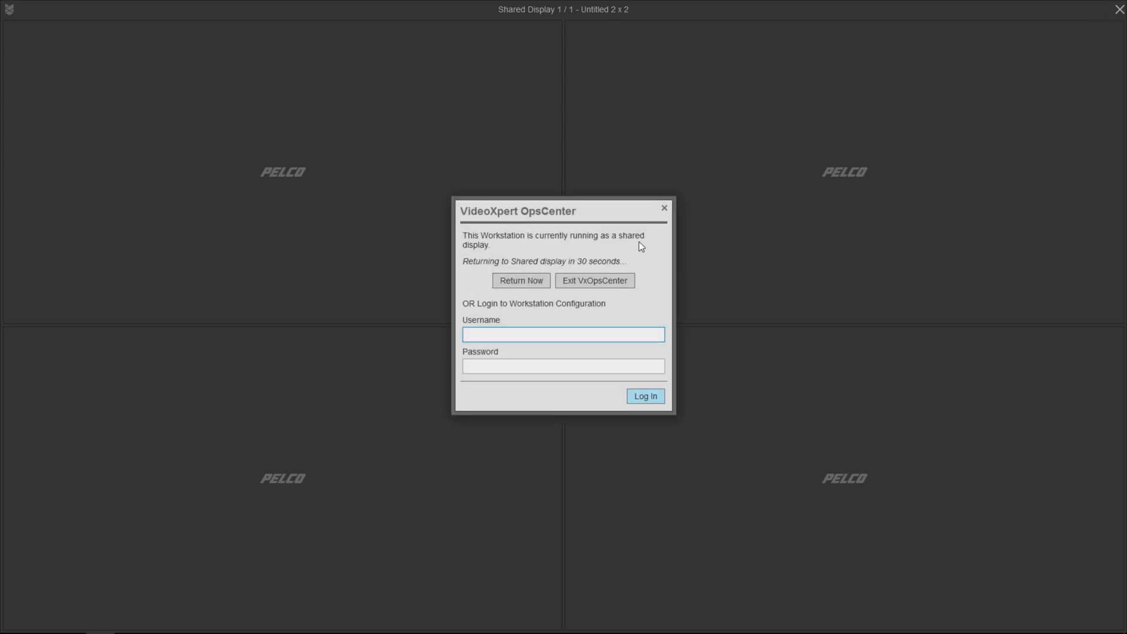
{"action": "mouse_move", "coordinate": [594, 280]}
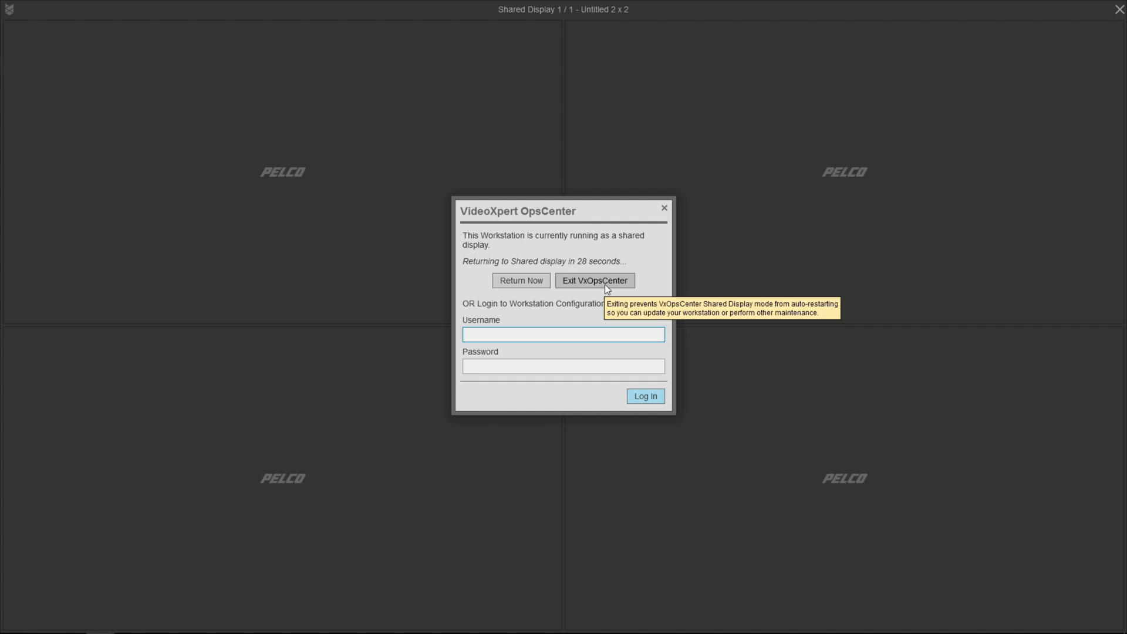
{"action": "left_click", "coordinate": [563, 334]}
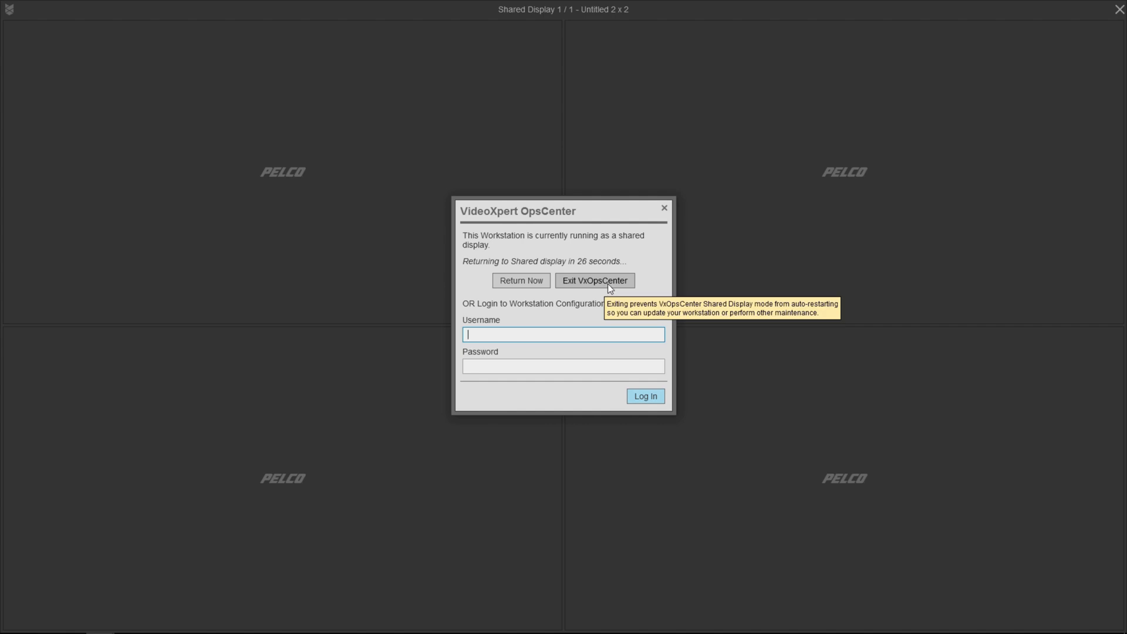
{"action": "left_click", "coordinate": [594, 281]}
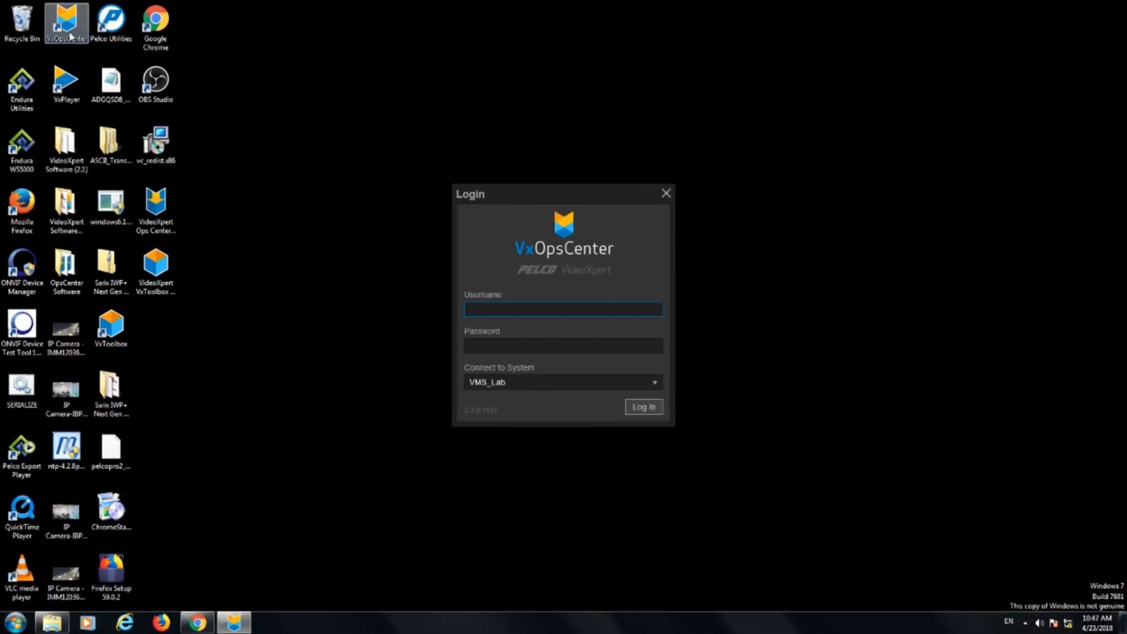
Log in as admin to the VMS_Lab system
{"action": "left_click", "coordinate": [563, 309]}
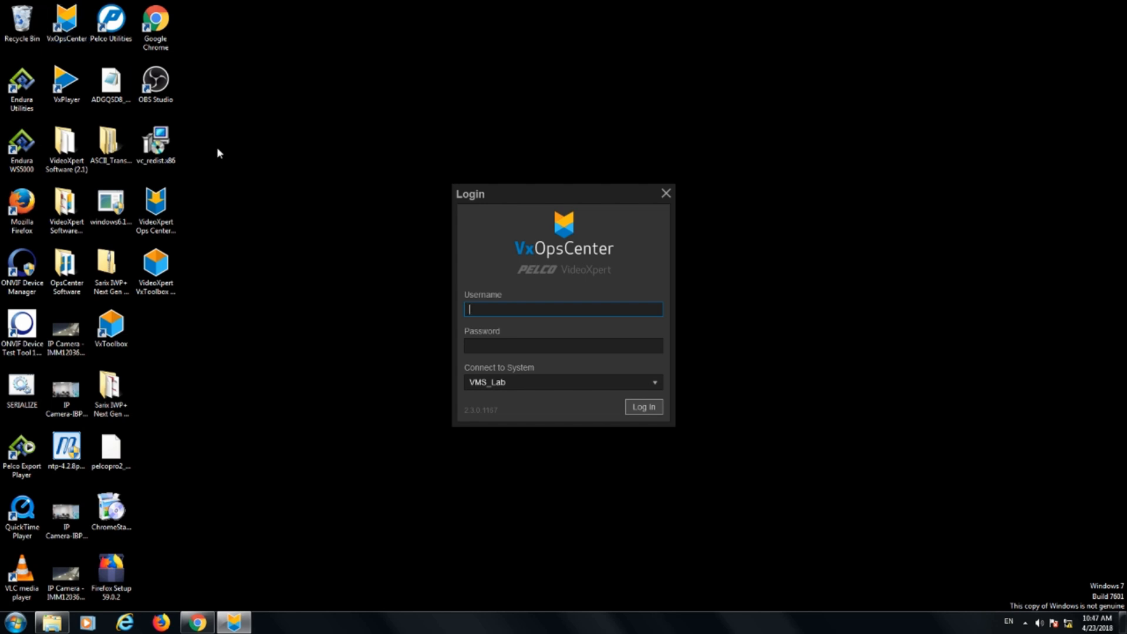
{"action": "mouse_move", "coordinate": [483, 380]}
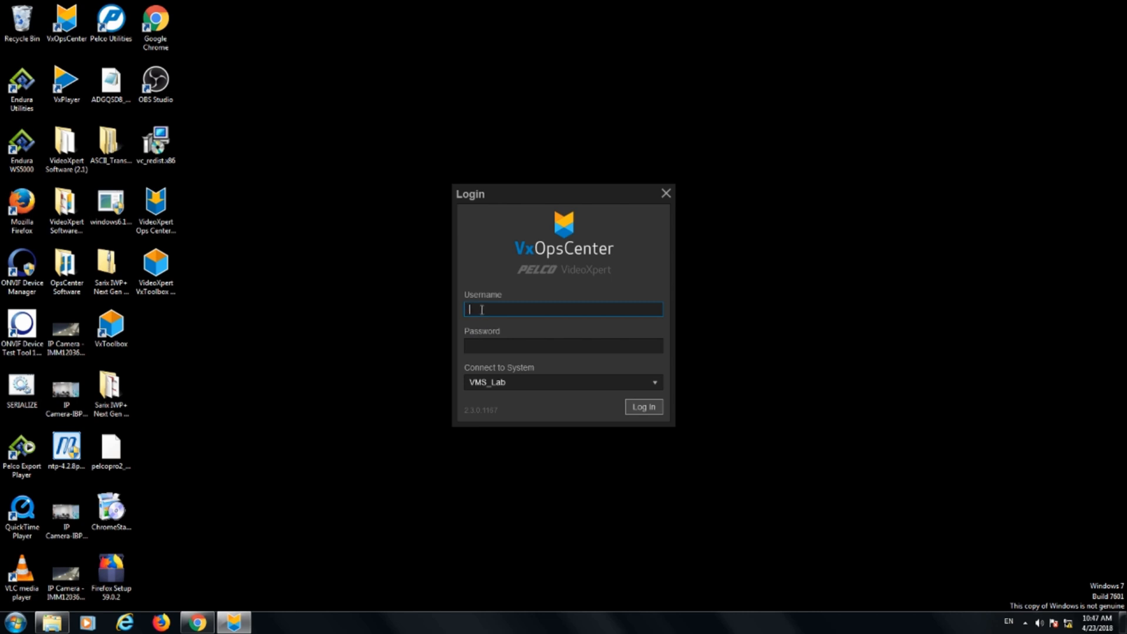
{"action": "type", "text": "admin"}
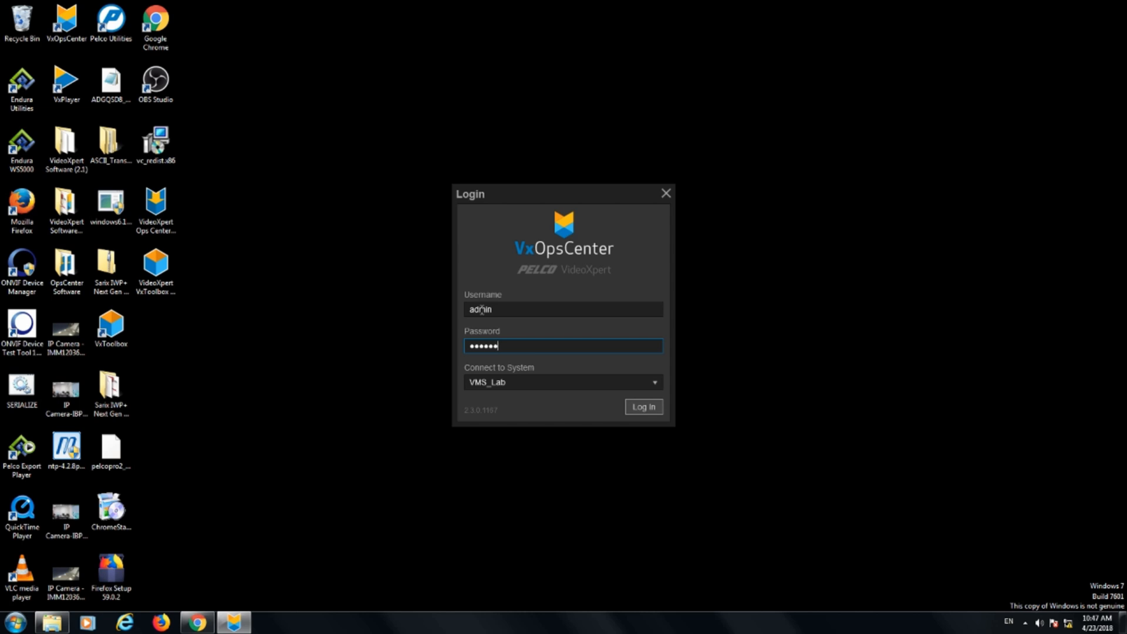
{"action": "left_click", "coordinate": [642, 406]}
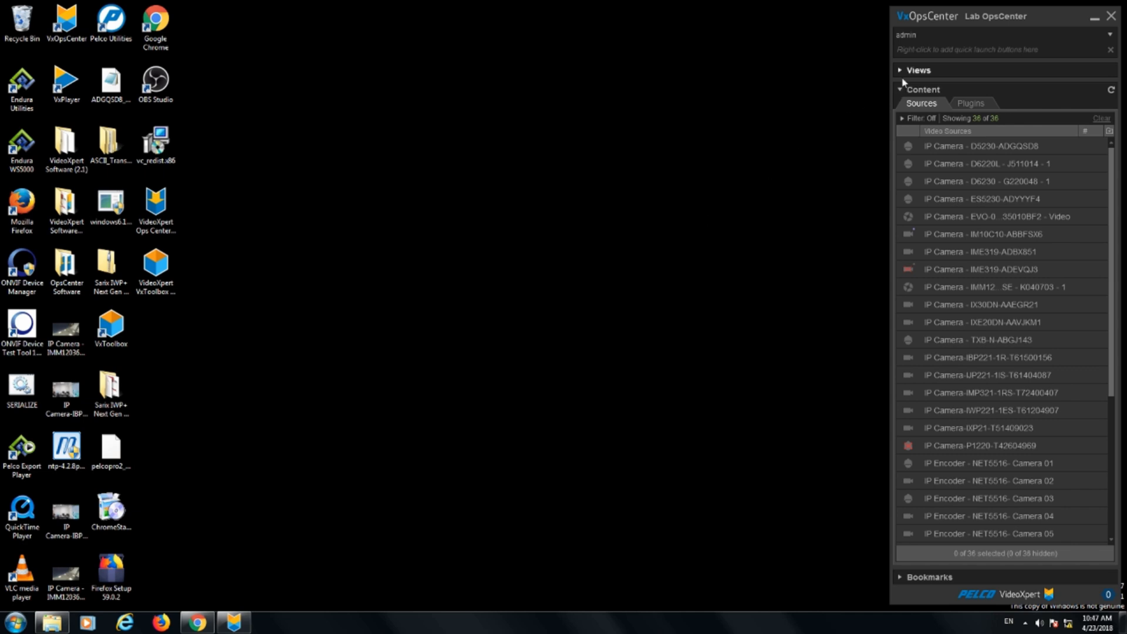
Start a 2x2 grid tab and load IX30DN-AAEGR21 and the other live cameras into its panes
{"action": "left_click", "coordinate": [917, 69]}
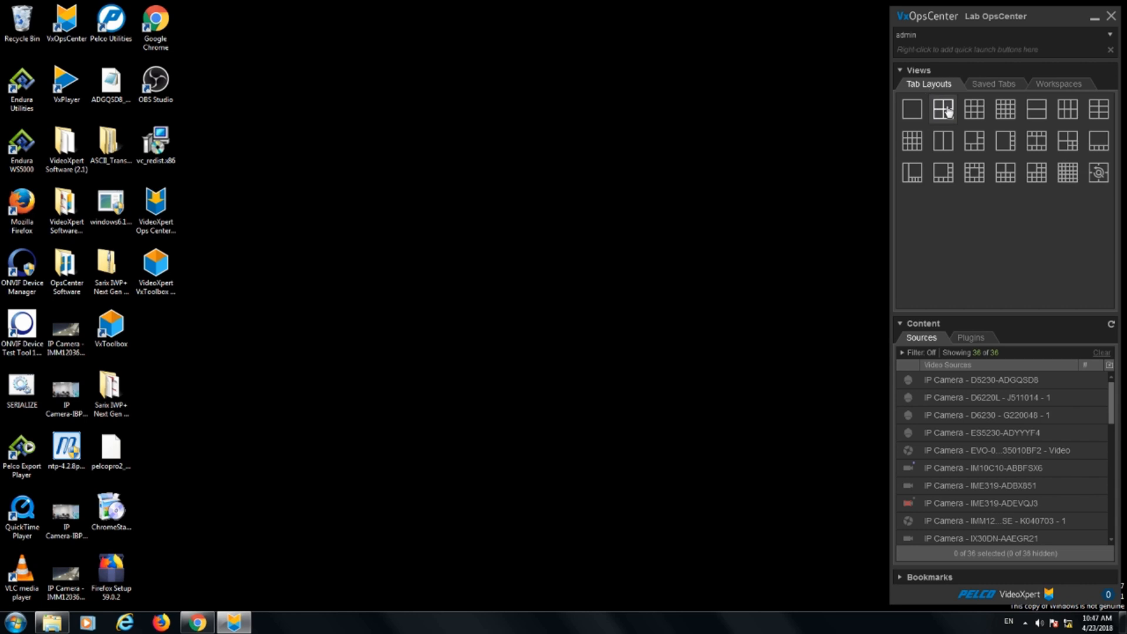
{"action": "left_click", "coordinate": [943, 108]}
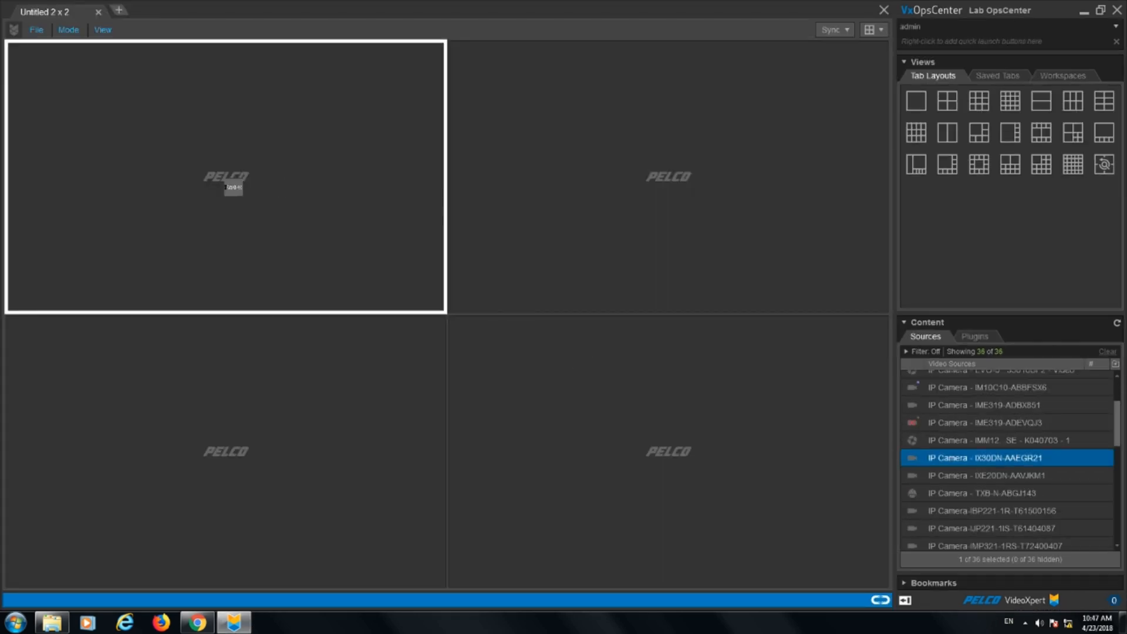
{"action": "double_click", "coordinate": [1005, 458]}
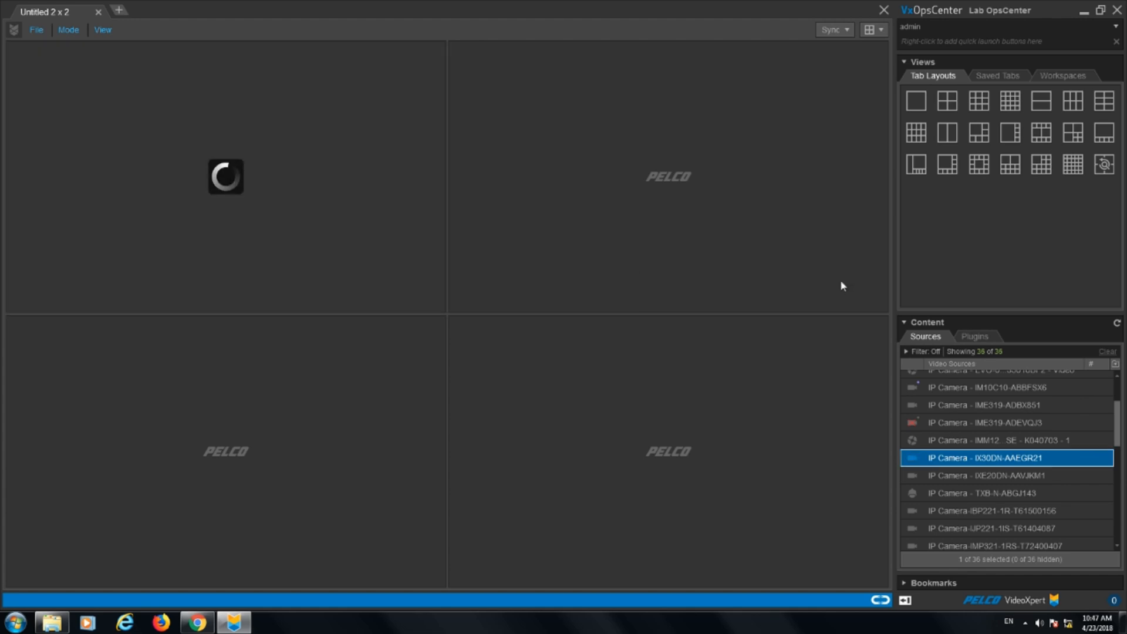
{"action": "left_click", "coordinate": [992, 493]}
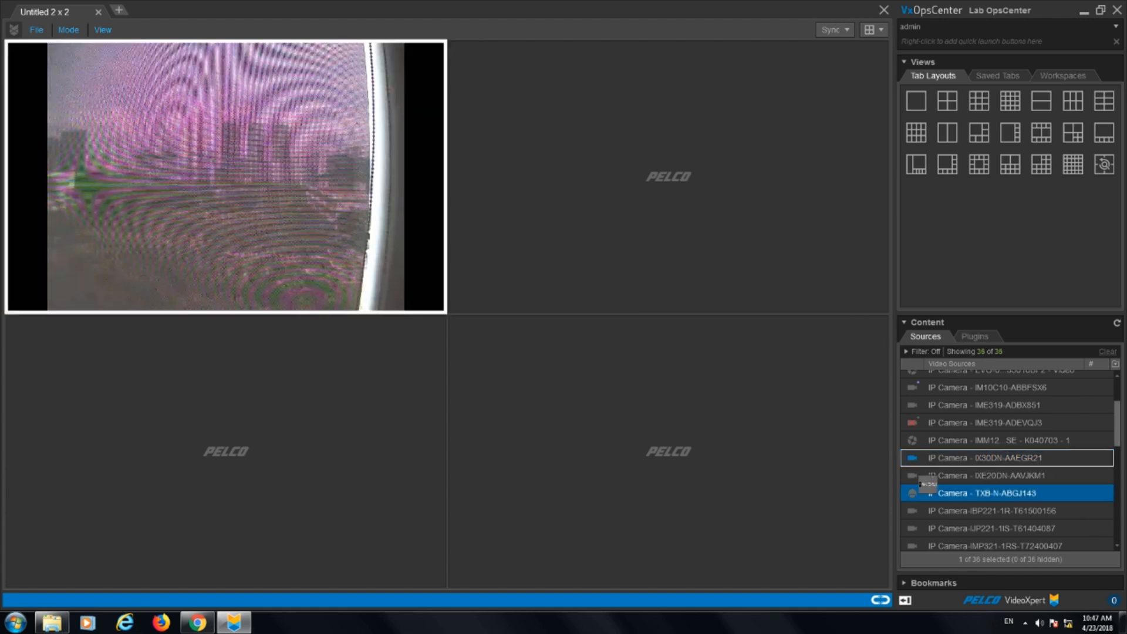
{"action": "double_click", "coordinate": [1005, 493]}
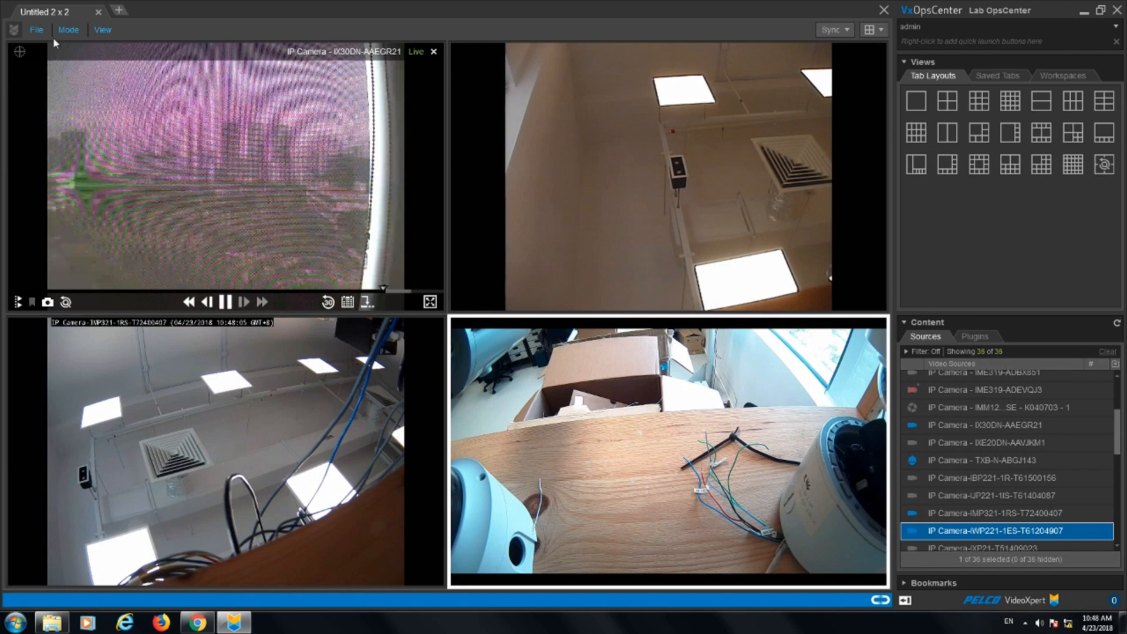
Save the grid via File > Save as 'Saved Tab 4' with Save as global tab ticked
{"action": "left_click", "coordinate": [35, 29]}
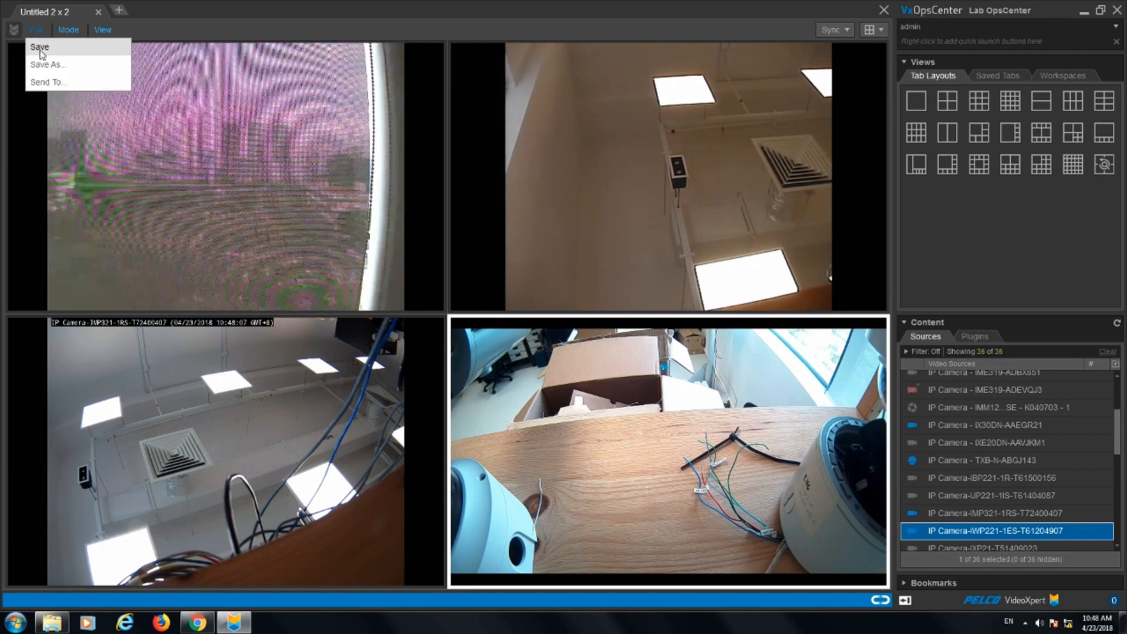
{"action": "left_click", "coordinate": [39, 47]}
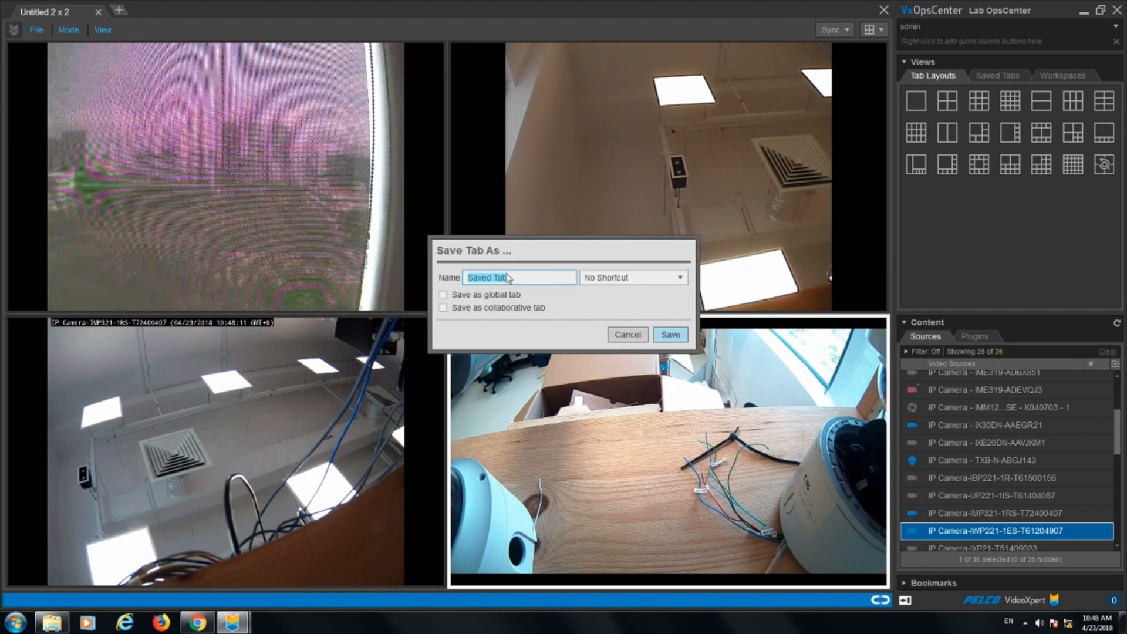
{"action": "left_click", "coordinate": [519, 277]}
{"action": "type", "text": " 4"}
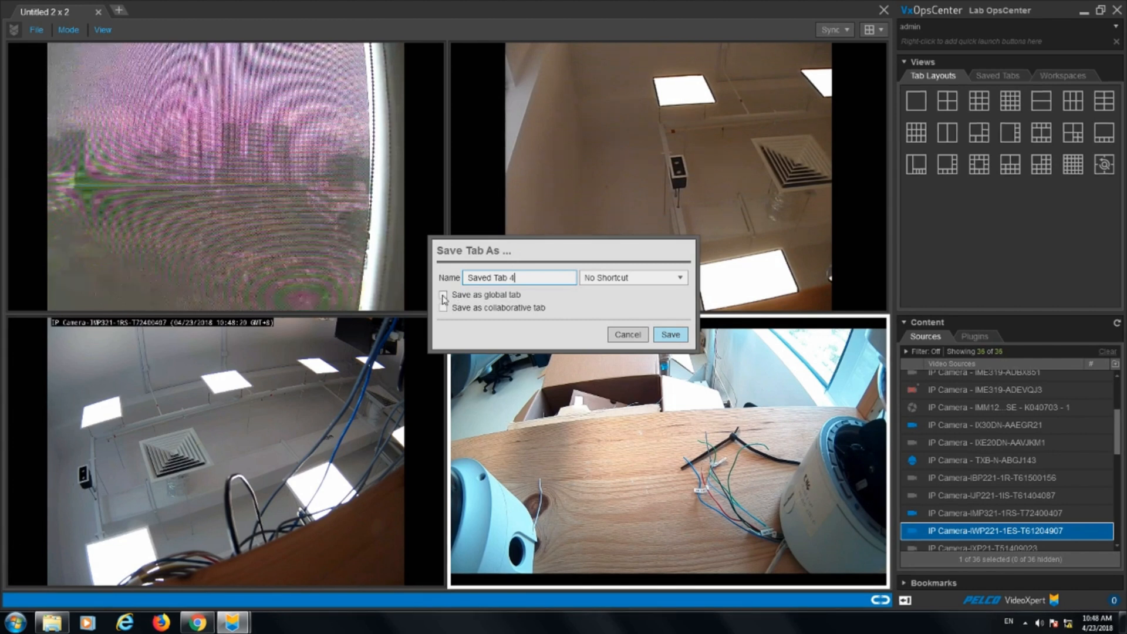
{"action": "left_click", "coordinate": [443, 295]}
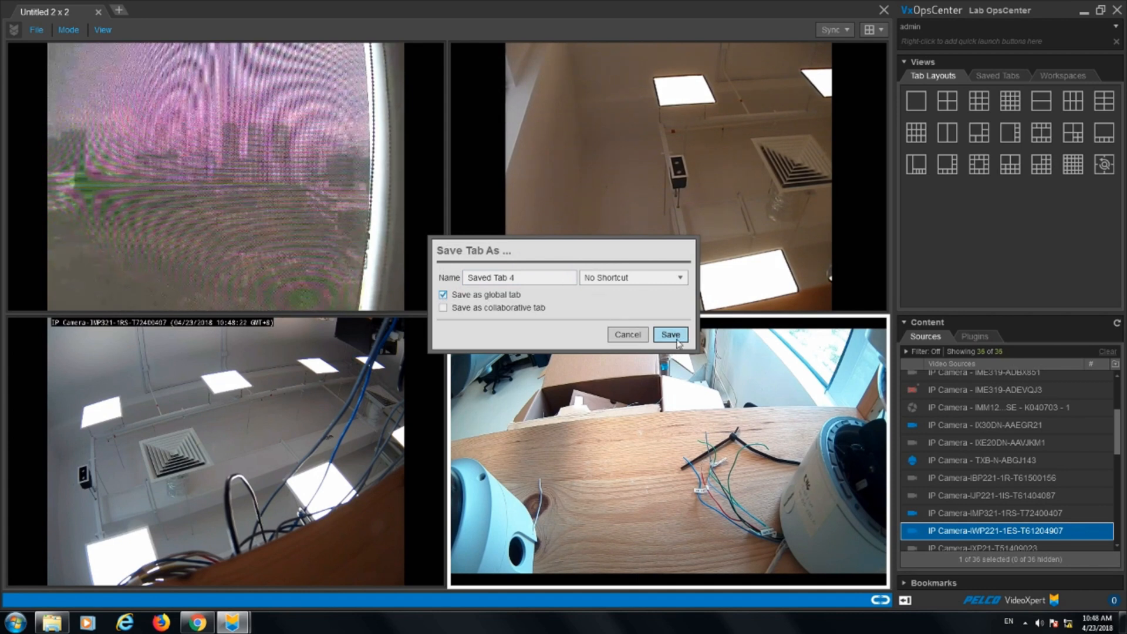
{"action": "left_click", "coordinate": [669, 334]}
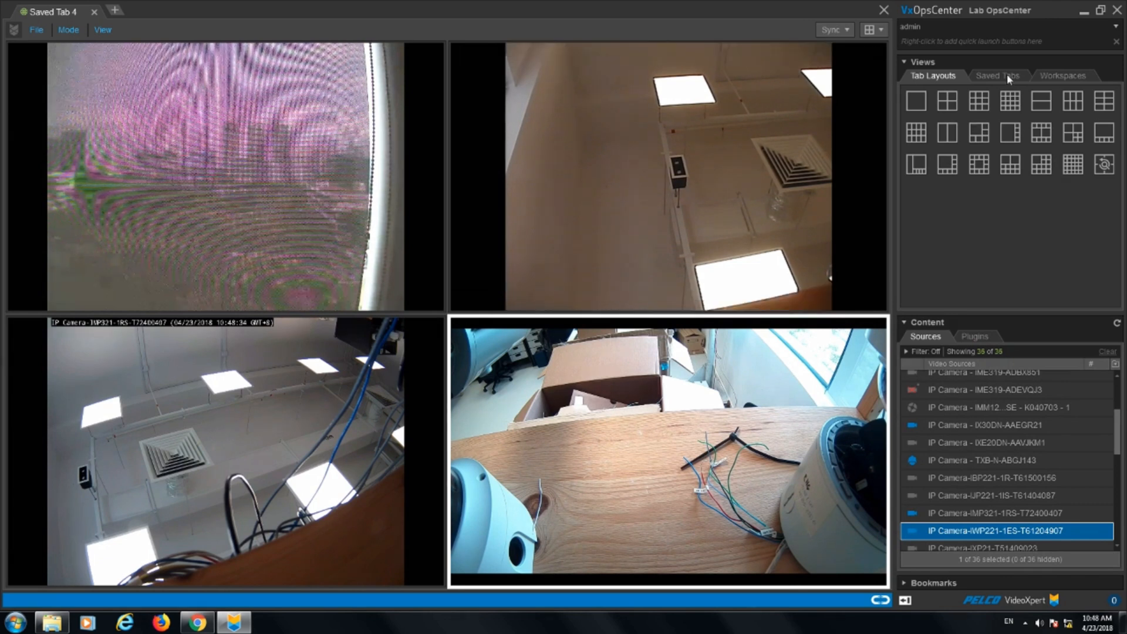
Select Saved Tab 4 in the Saved Tabs list and close the open camera grid
{"action": "left_click", "coordinate": [998, 75]}
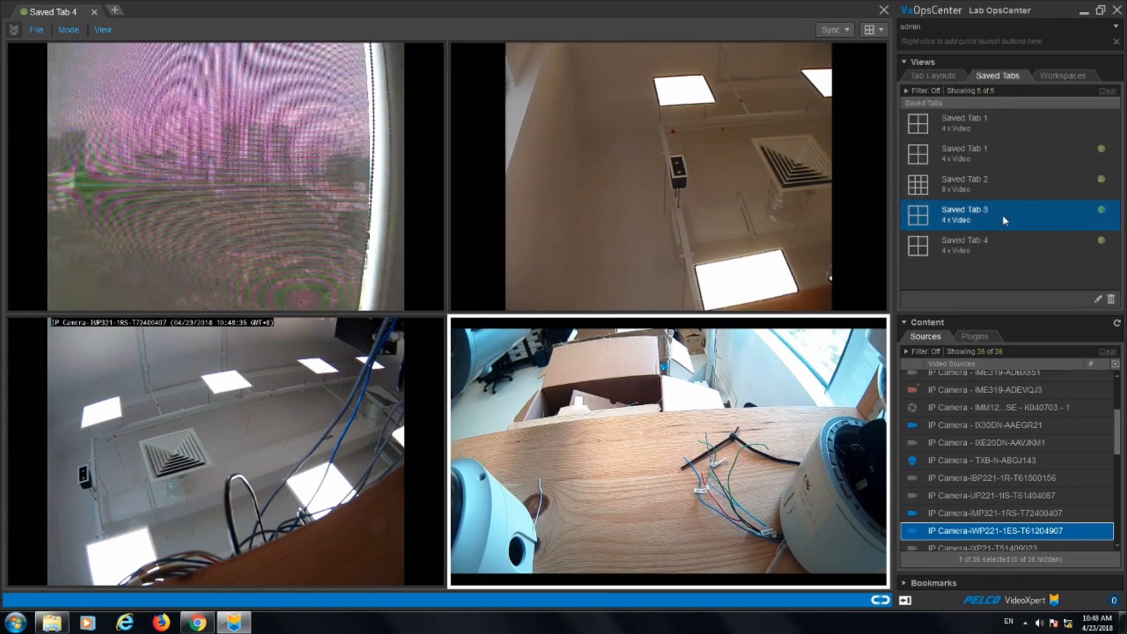
{"action": "left_click", "coordinate": [962, 244]}
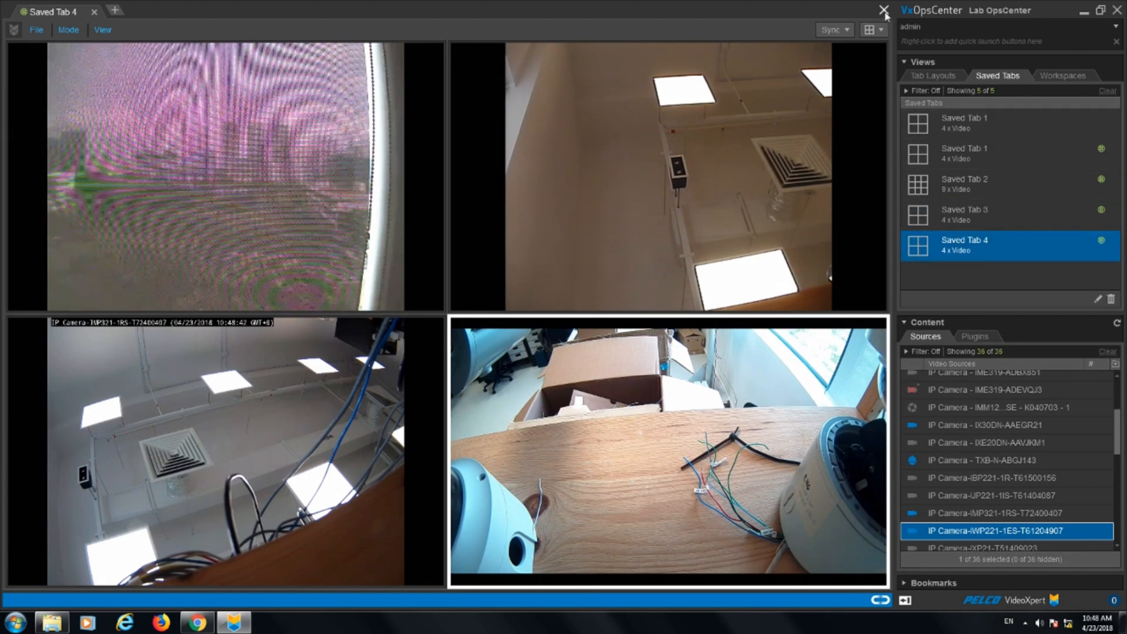
{"action": "left_click", "coordinate": [885, 11]}
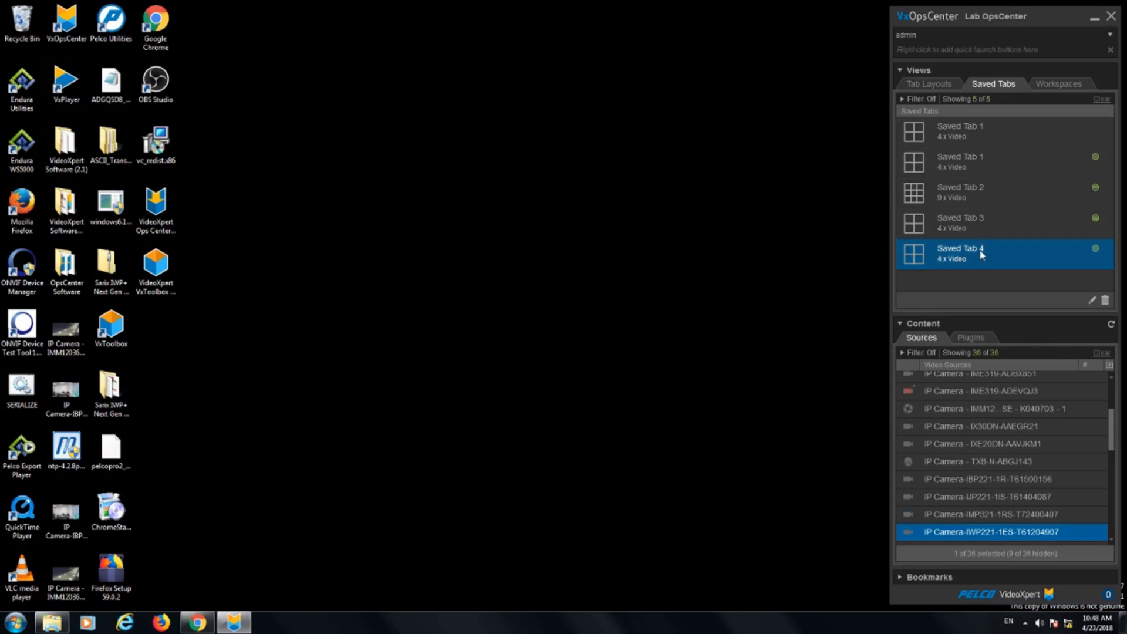
Reopen Saved Tab 4 from the list and bring up its options
{"action": "double_click", "coordinate": [960, 247]}
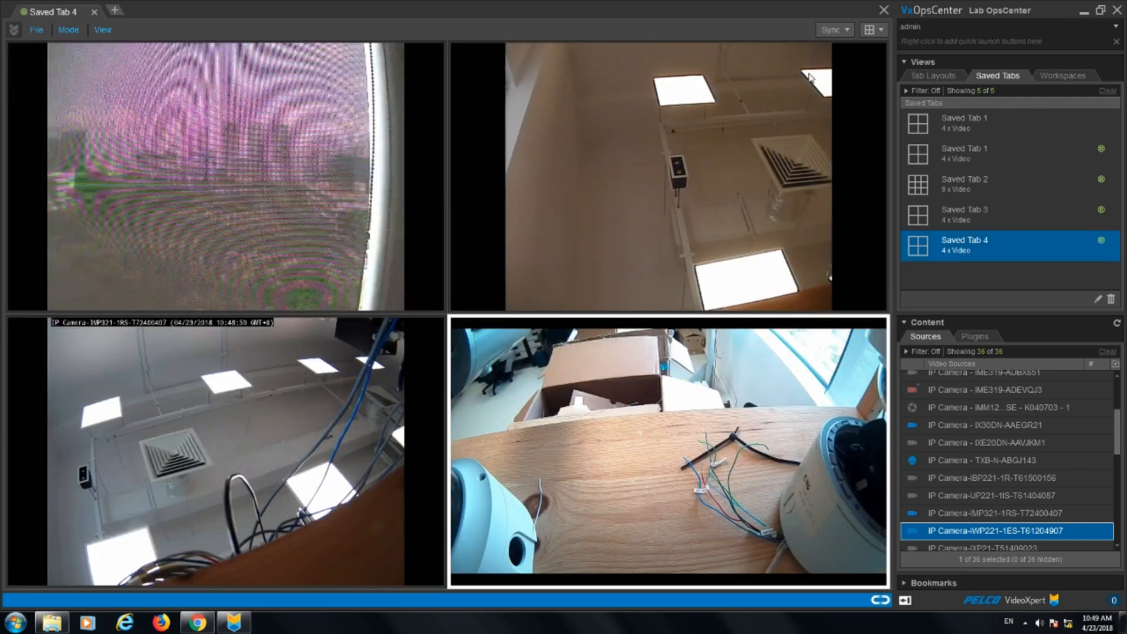
{"action": "right_click", "coordinate": [962, 241]}
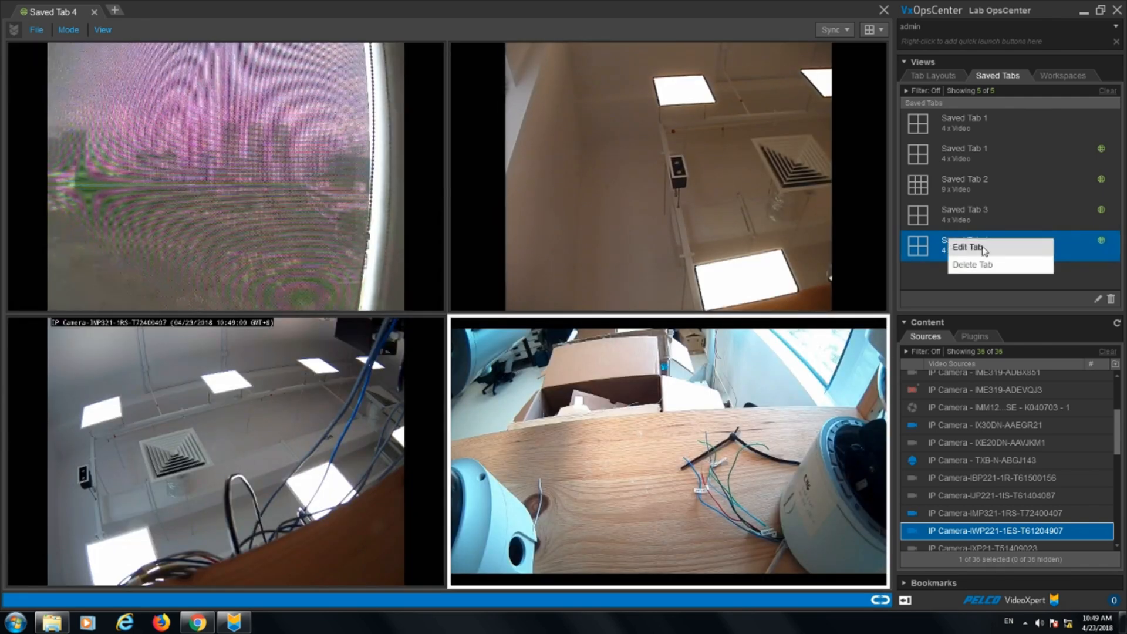
{"action": "left_click", "coordinate": [968, 247]}
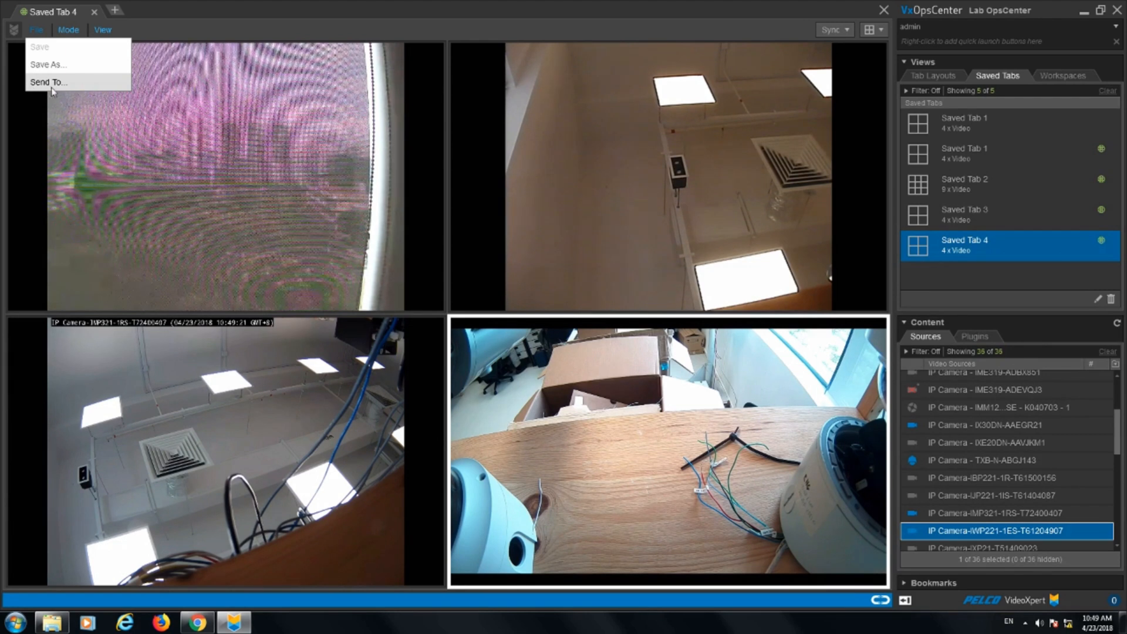
Send Saved Tab 4 to Shared Display 1 / 1 and launch it until it reports Accepted
{"action": "left_click", "coordinate": [48, 81]}
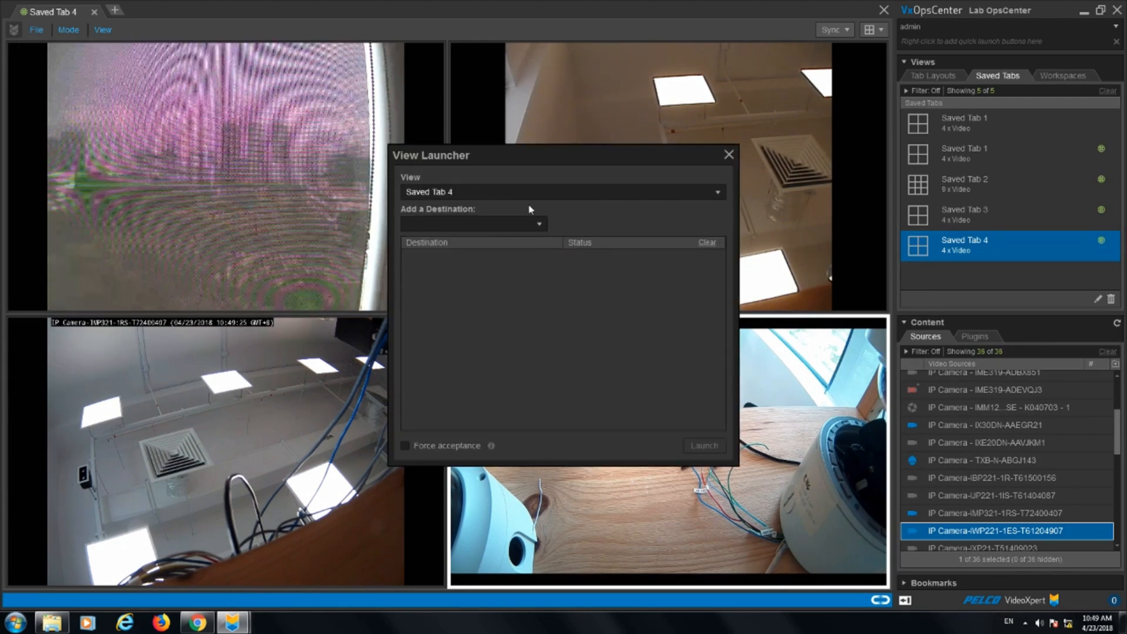
{"action": "mouse_move", "coordinate": [479, 209]}
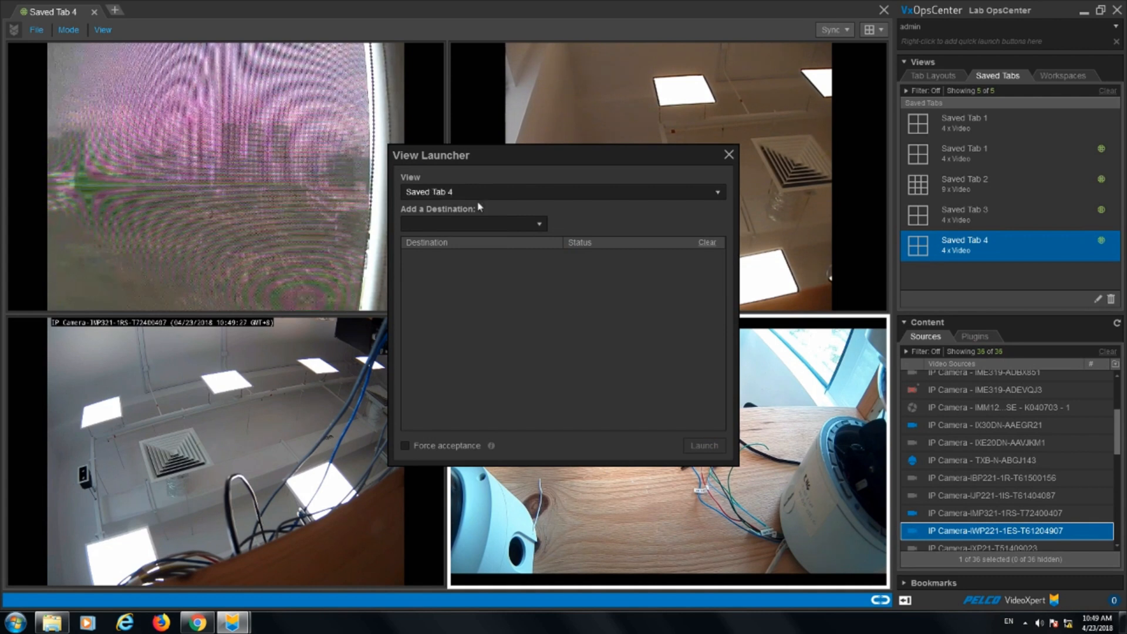
{"action": "left_click", "coordinate": [715, 191]}
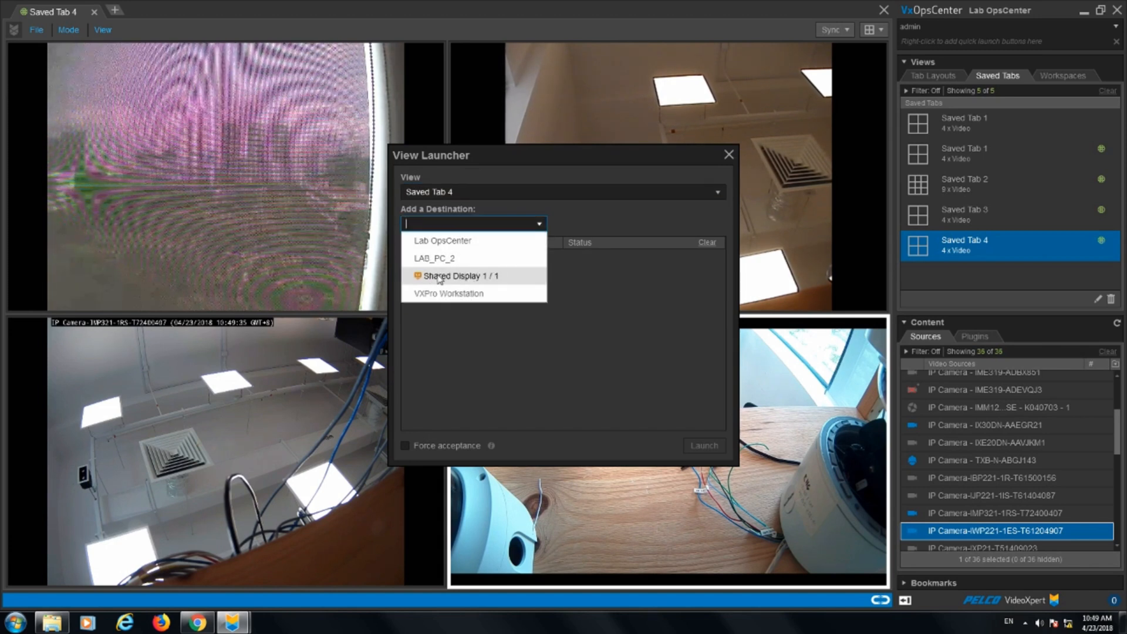
{"action": "left_click", "coordinate": [462, 276]}
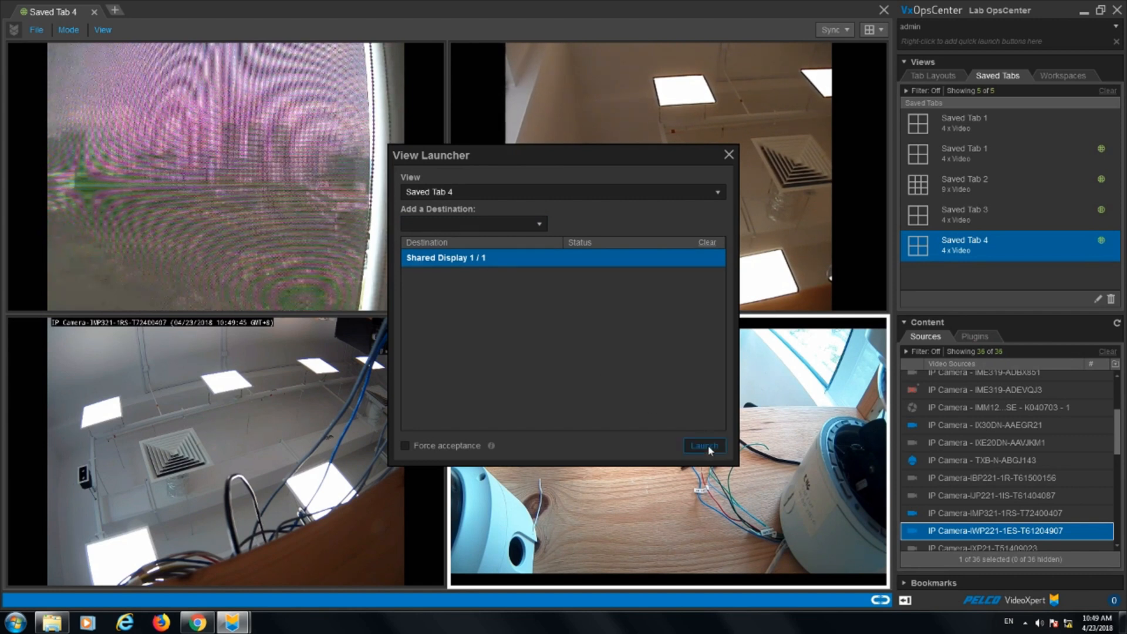
{"action": "left_click", "coordinate": [703, 445]}
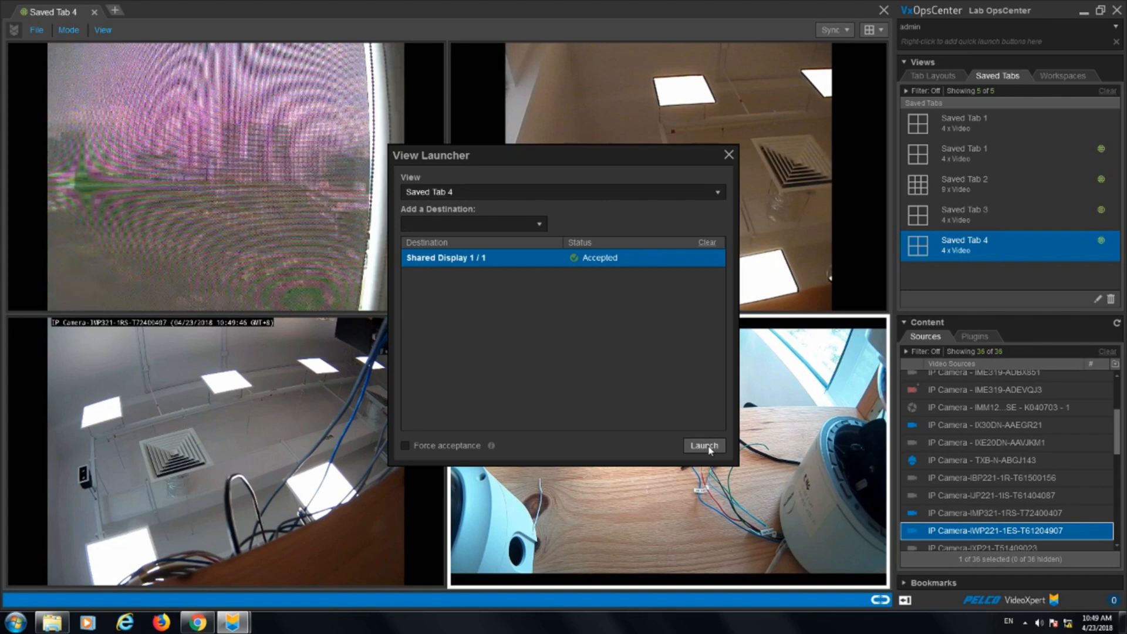
{"action": "left_click", "coordinate": [702, 446]}
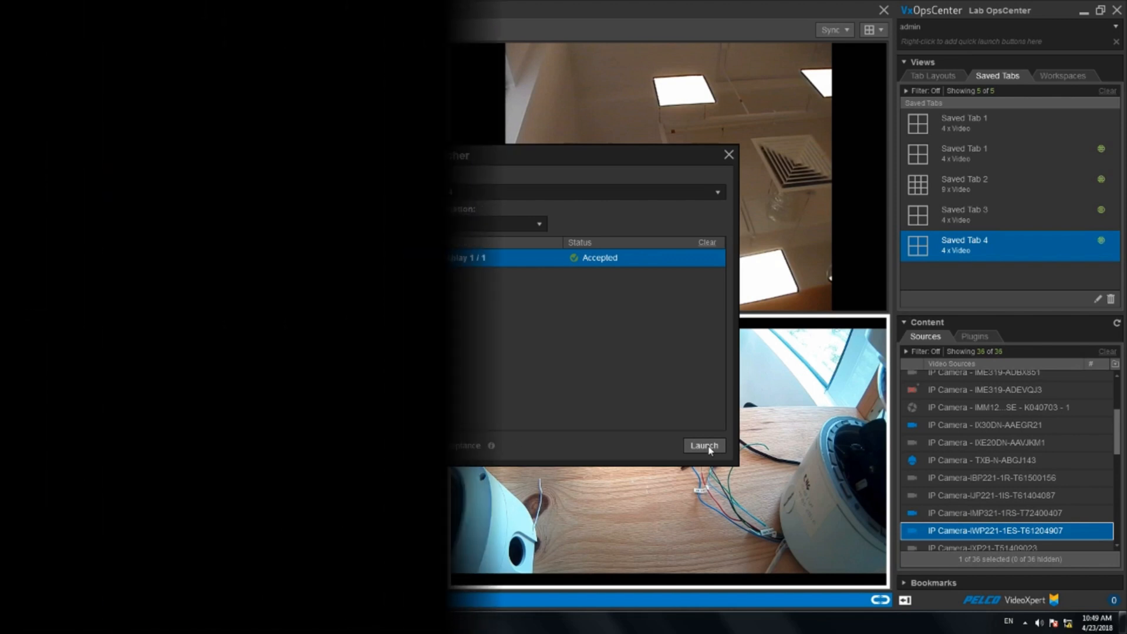